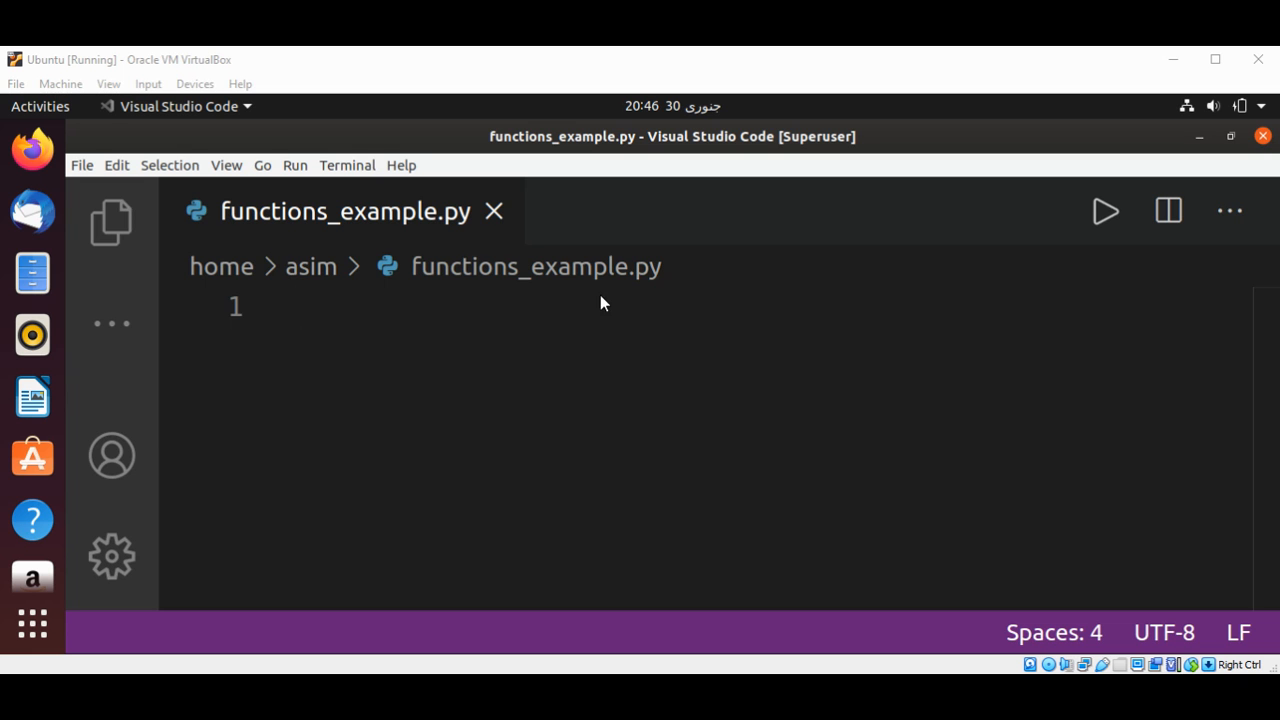
{"action": "mouse_move", "coordinate": [592, 288]}
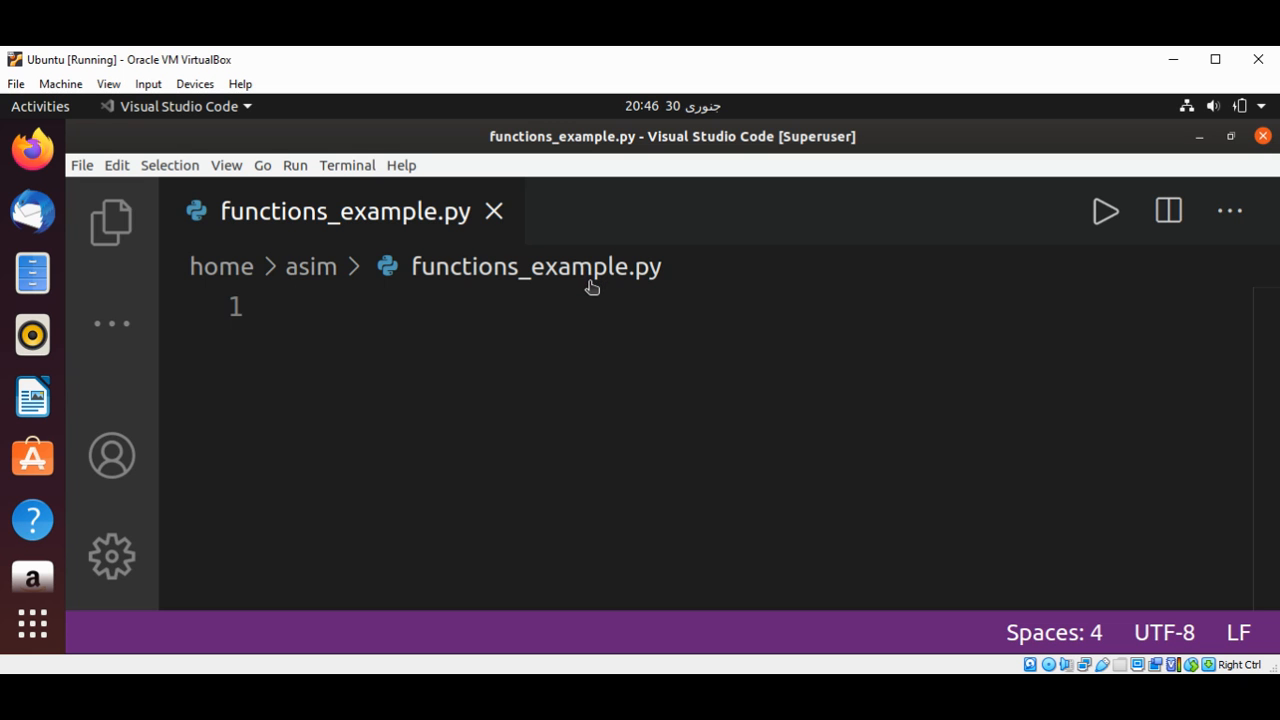
Begin line 1 of functions_example.py with the def keyword
{"action": "type", "text": "def"}
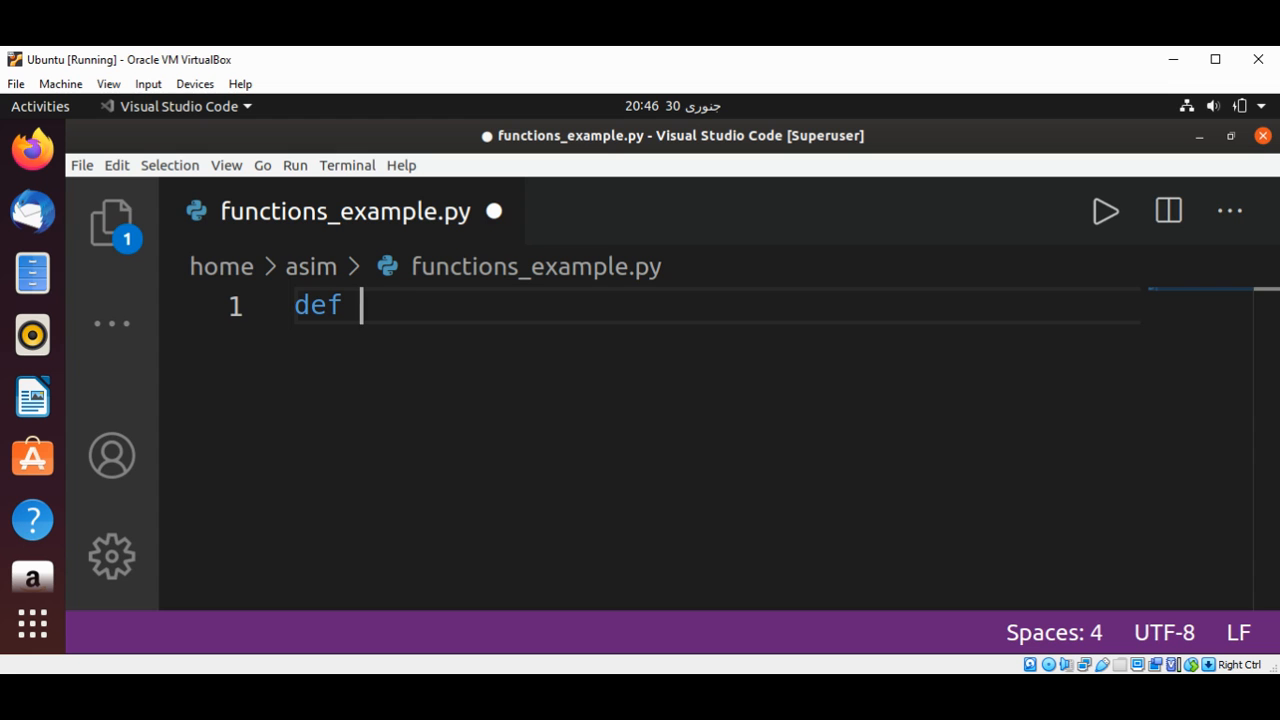
{"action": "mouse_move", "coordinate": [412, 302]}
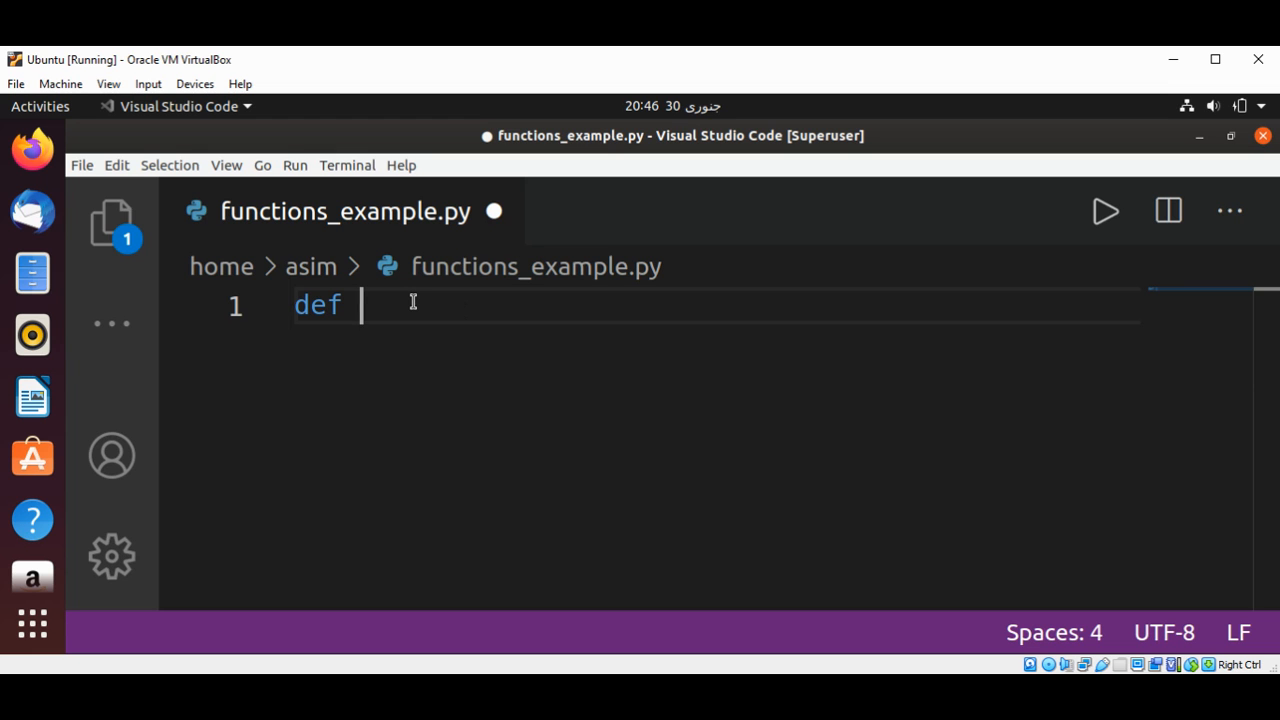
Write the function header add(number1 , number2) after def on line 1
{"action": "type", "text": "add"}
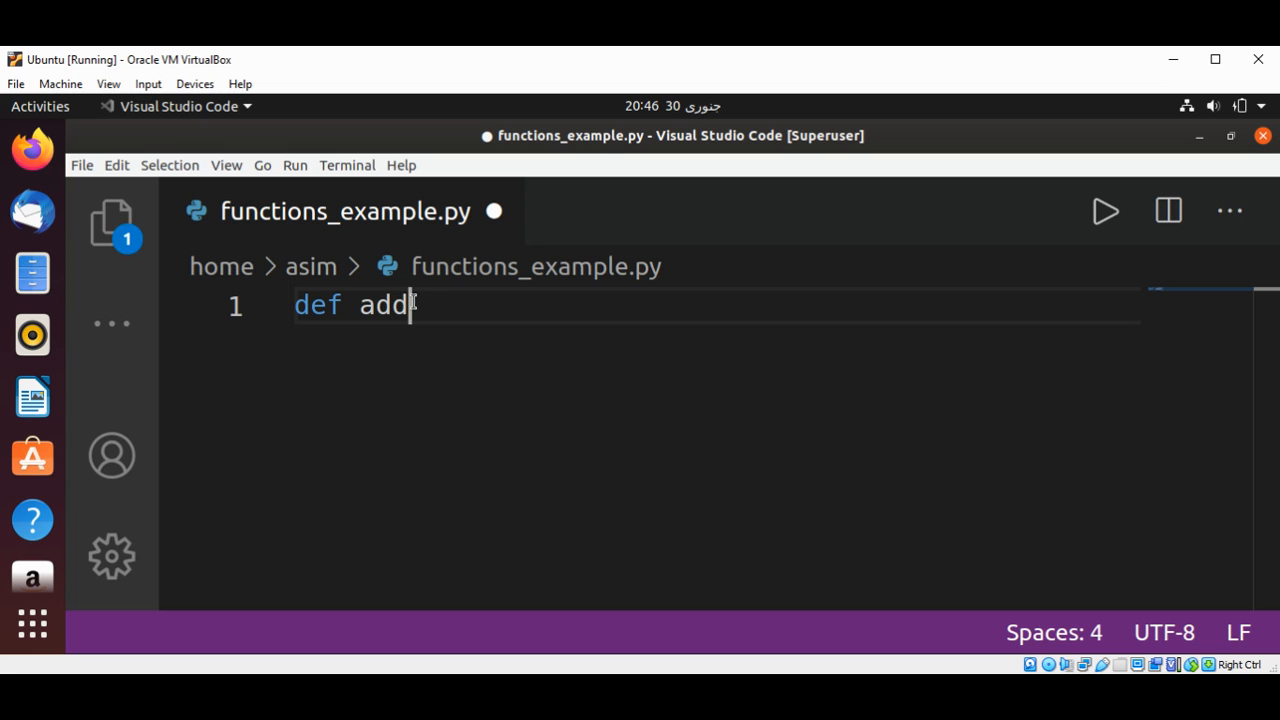
{"action": "type", "text": "()"}
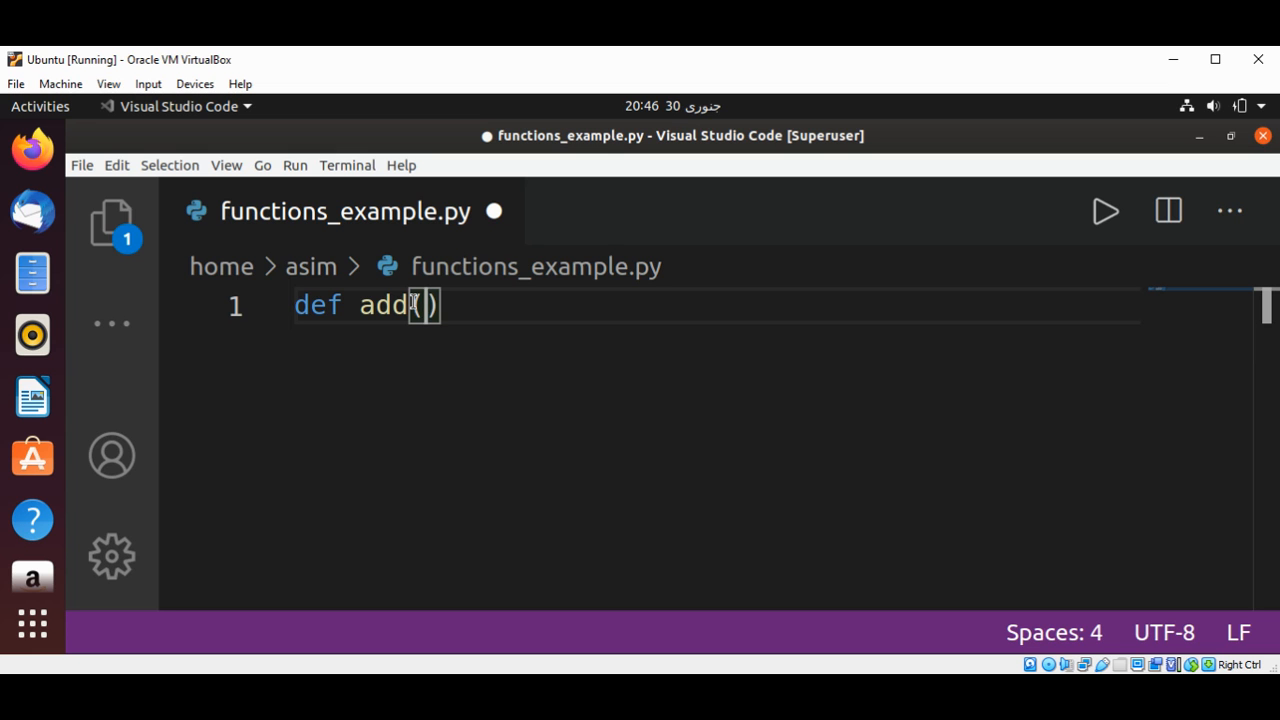
{"action": "type", "text": "n"}
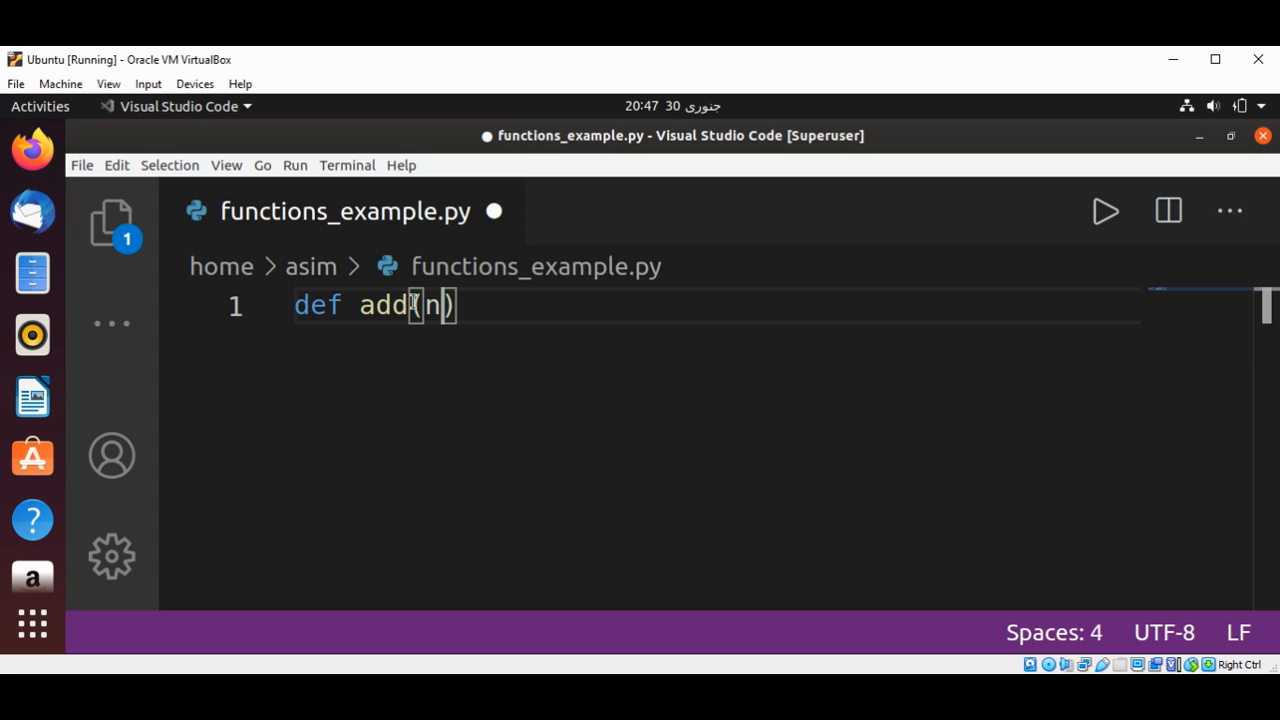
{"action": "type", "text": "umber1"}
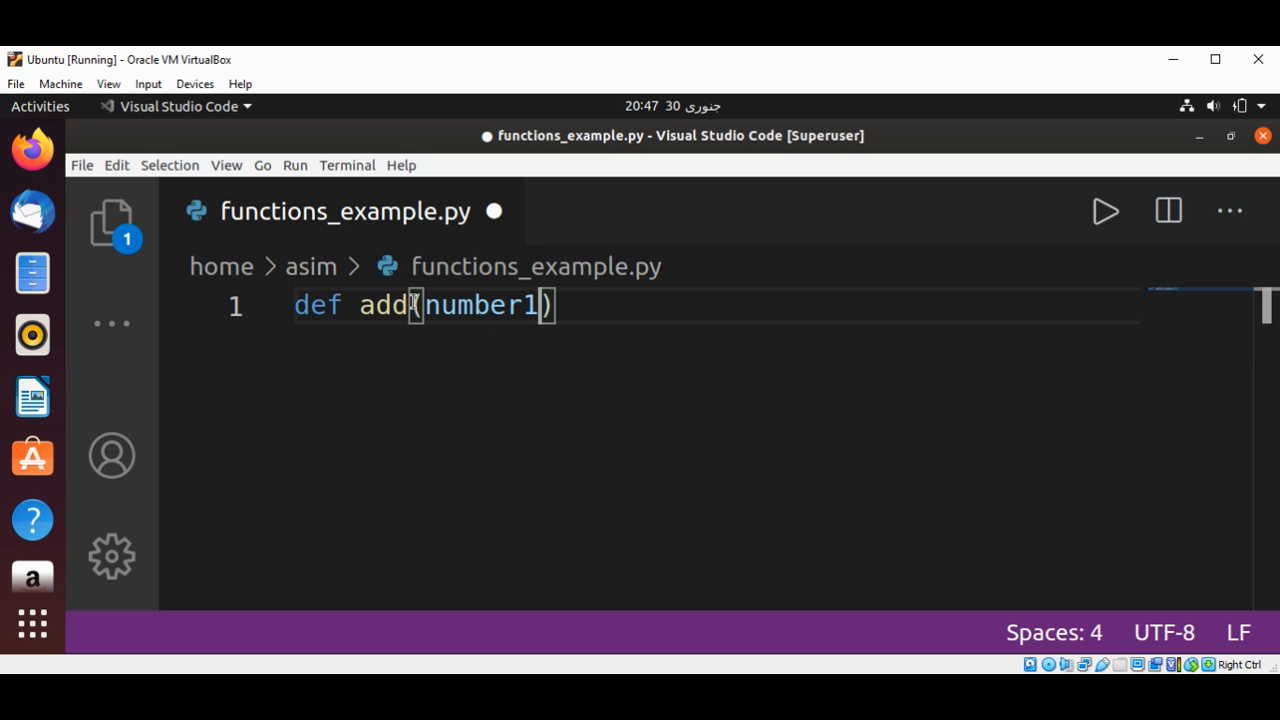
{"action": "type", "text": ","}
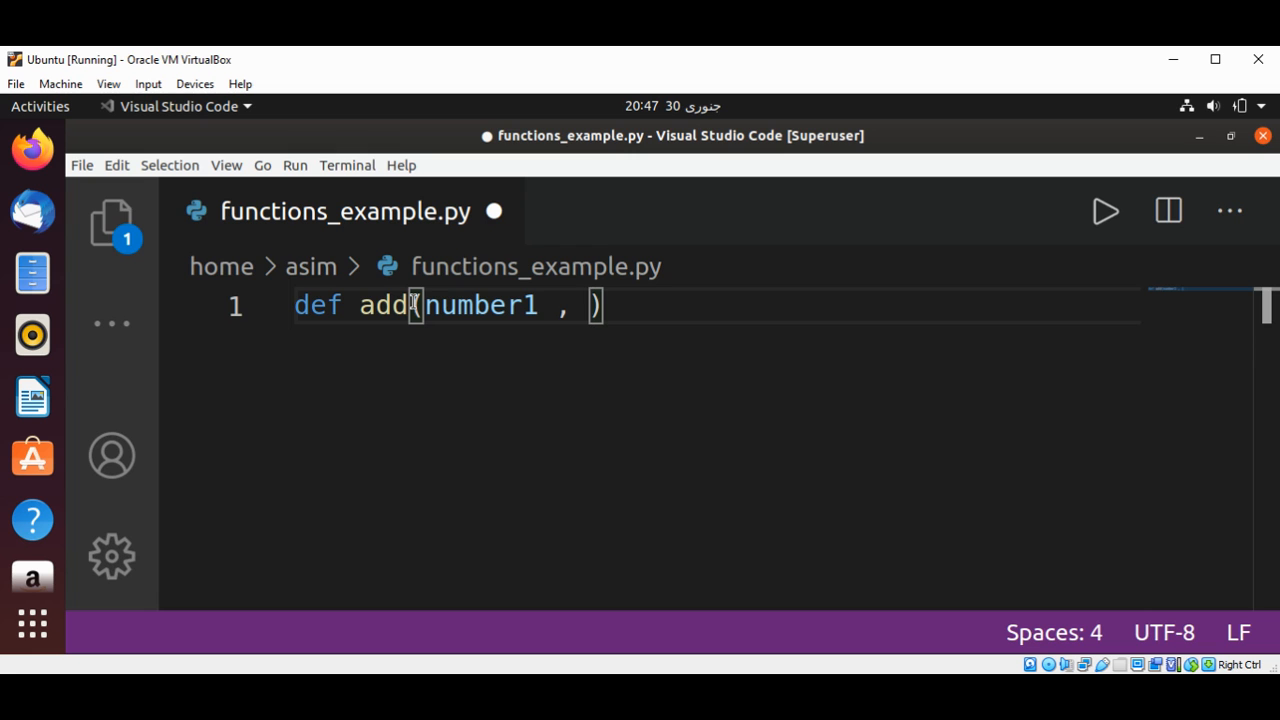
{"action": "type", "text": "num"}
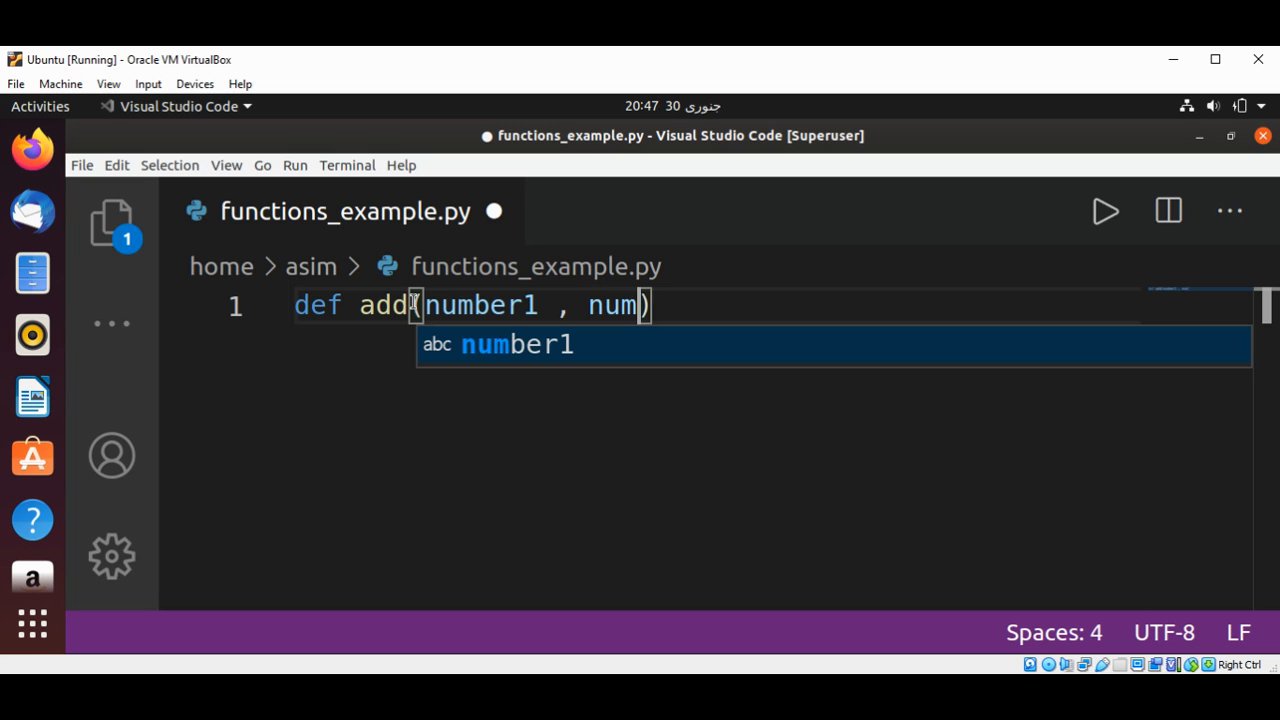
{"action": "type", "text": "ber2"}
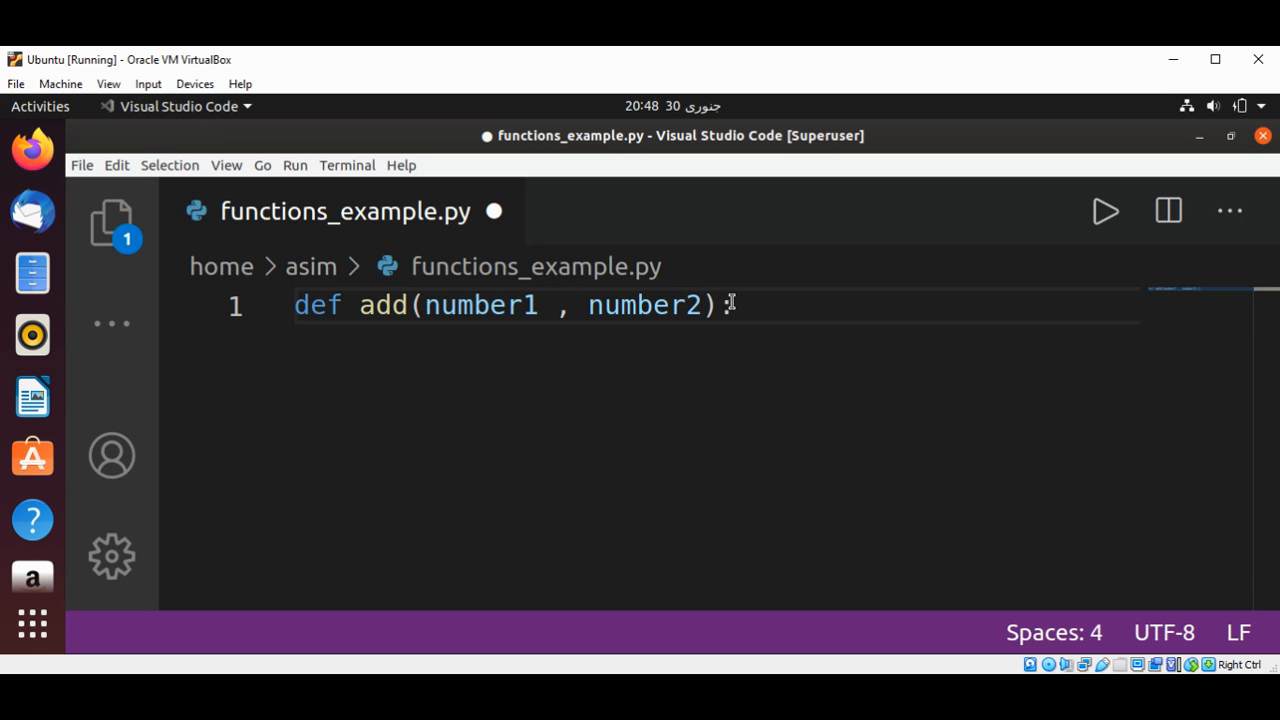
Write the docstring """add two numbers and returns the sum""" on line 2 under the header
{"action": "key", "text": "Return"}
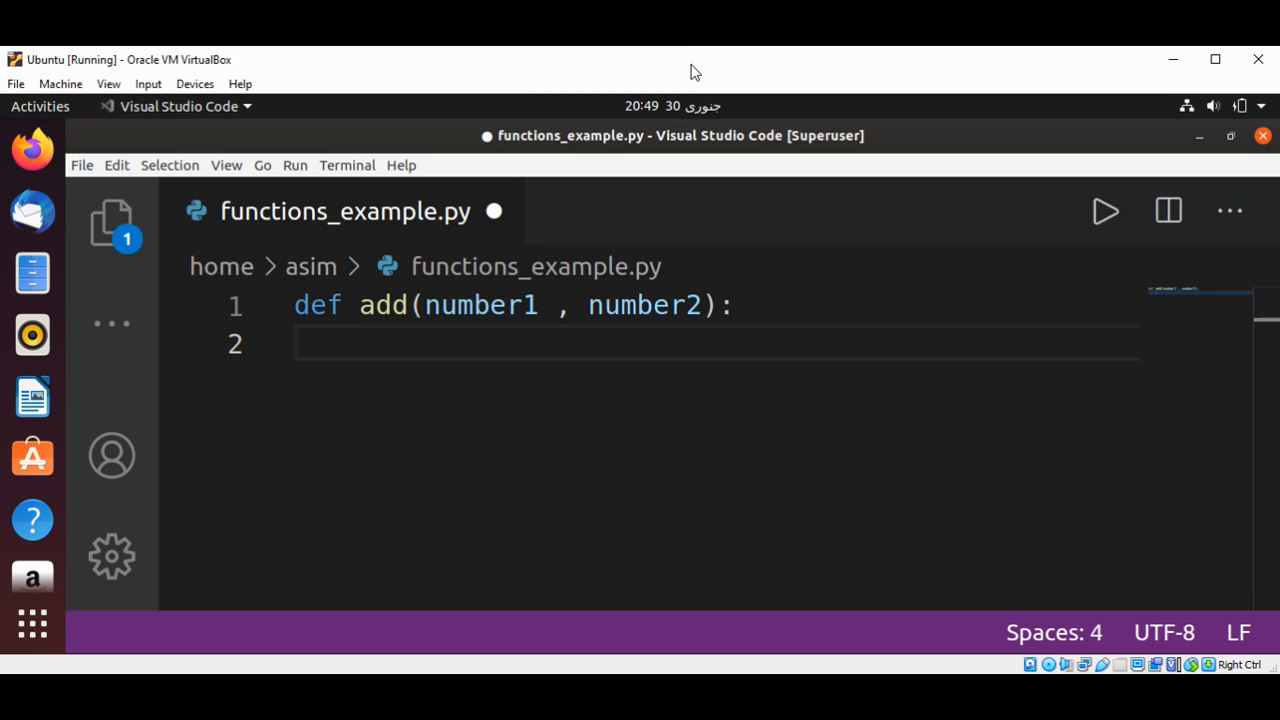
{"action": "type", "text": "\"\"\""}
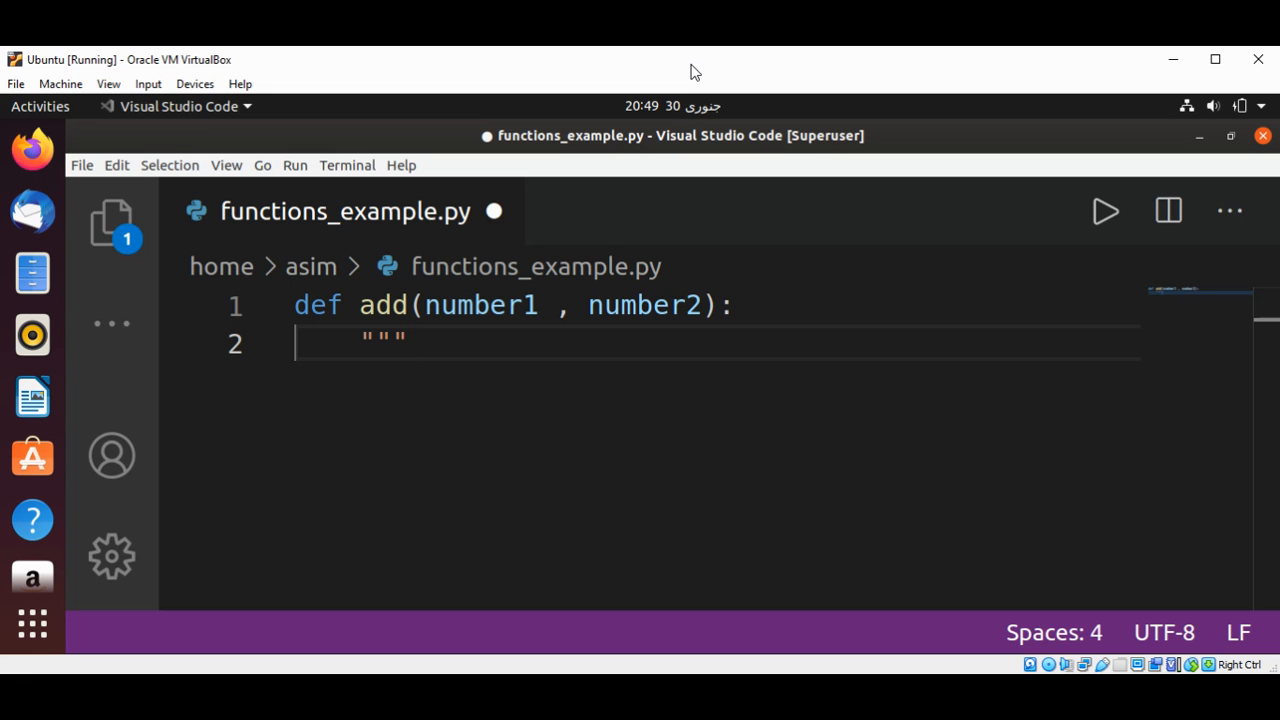
{"action": "type", "text": "will"}
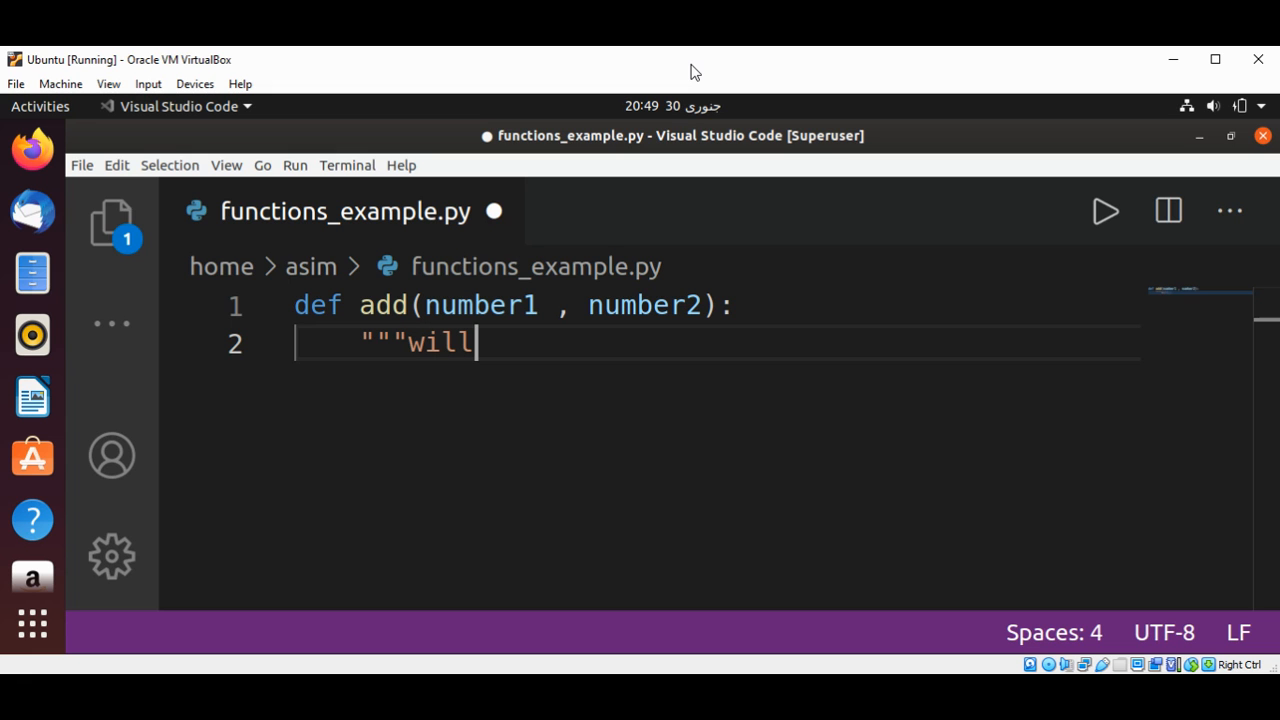
{"action": "type", "text": "add two"}
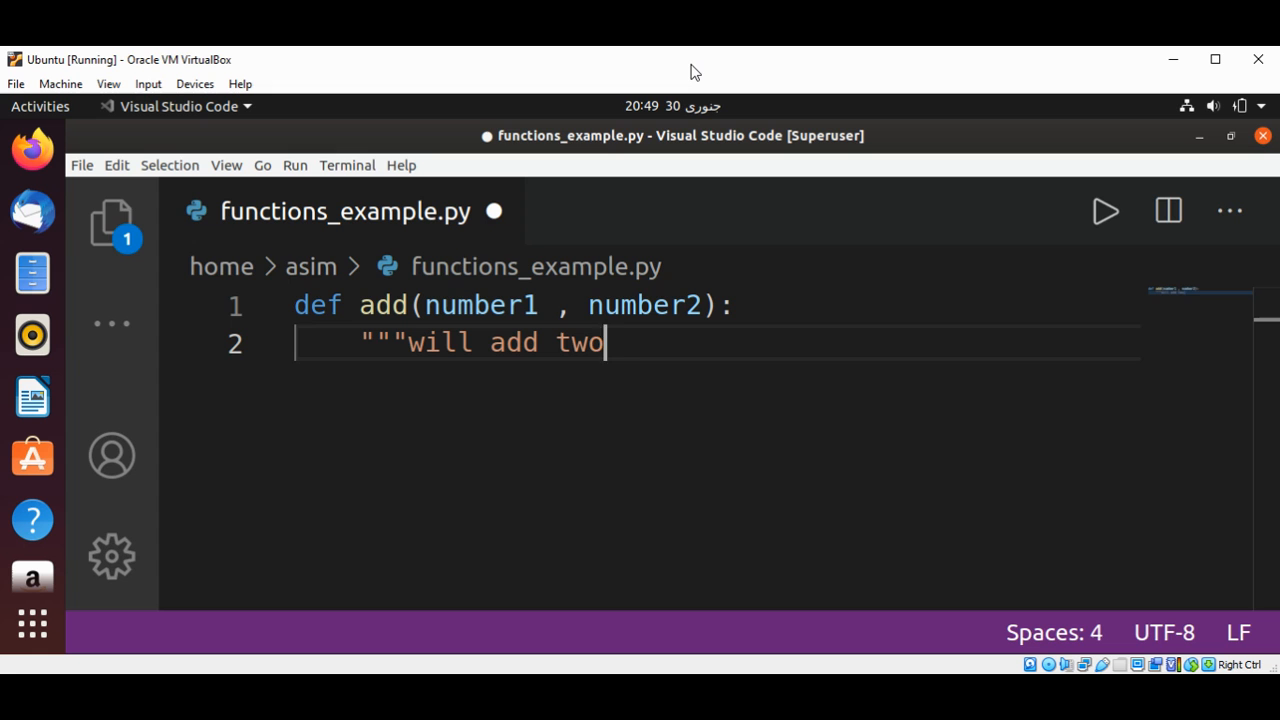
{"action": "type", "text": "numbers"}
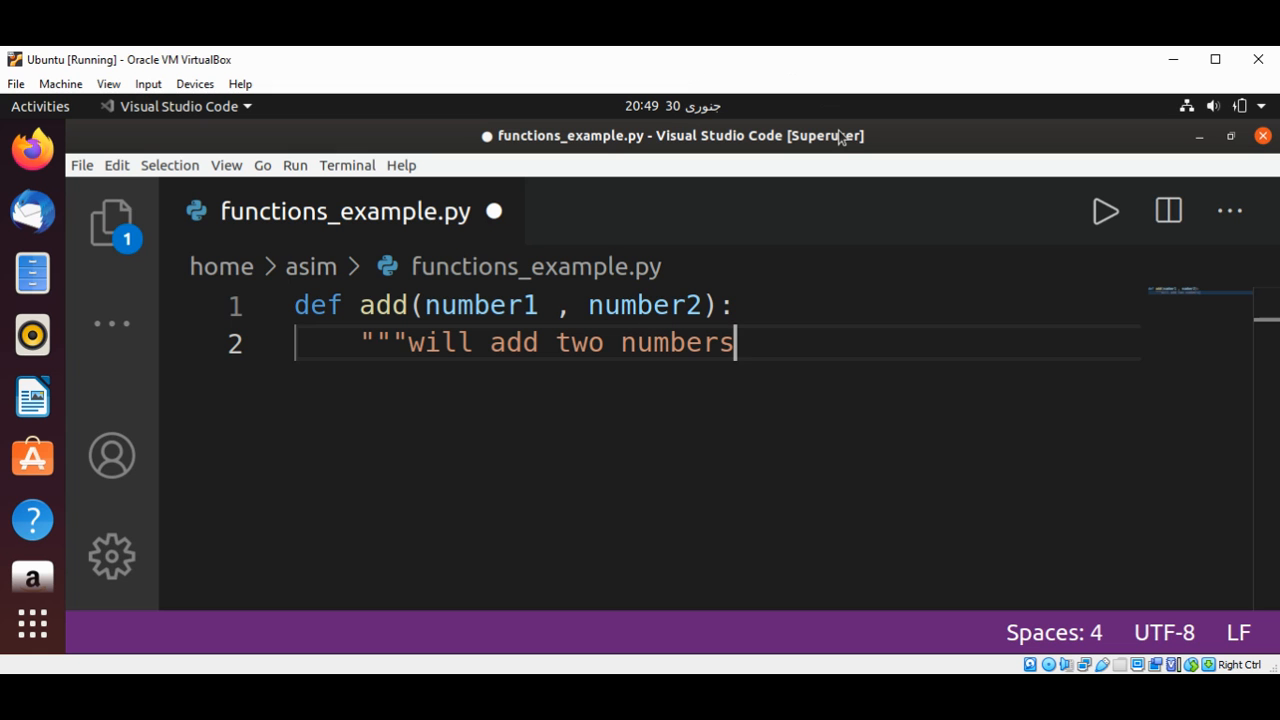
{"action": "type", "text": "and re"}
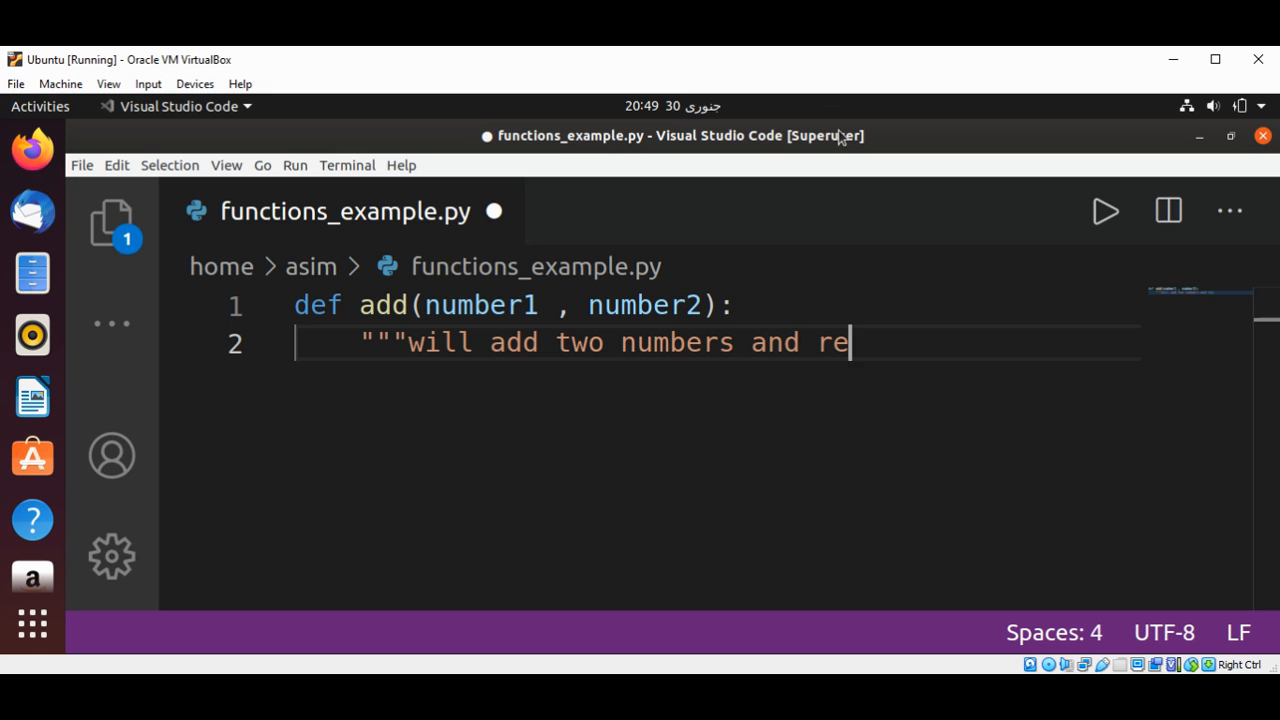
{"action": "type", "text": "turns t"}
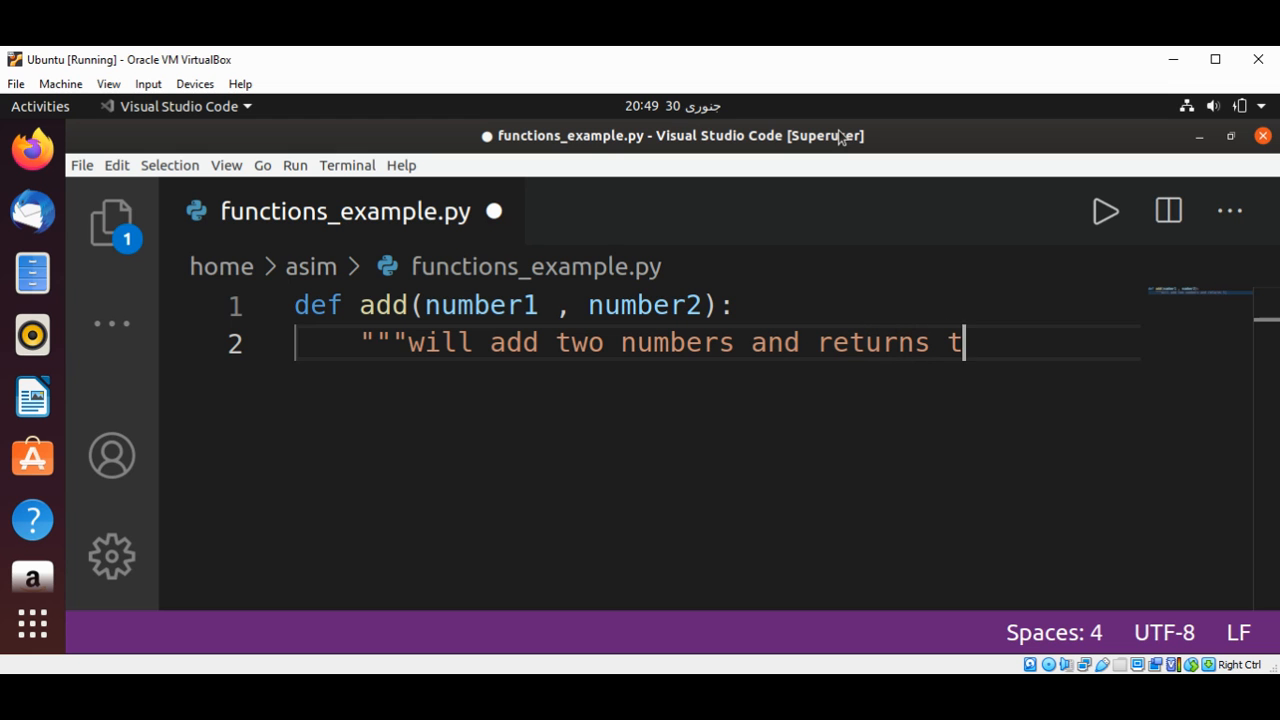
{"action": "type", "text": "he sum"}
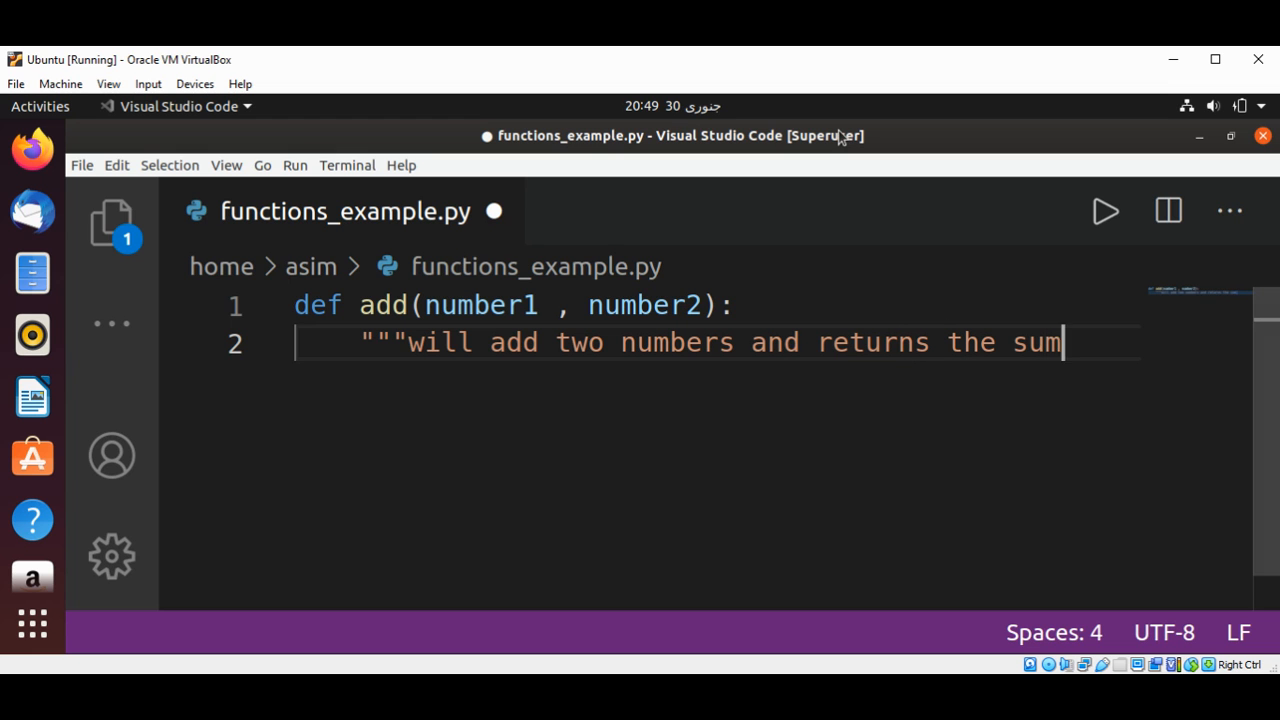
{"action": "type", "text": "\""}
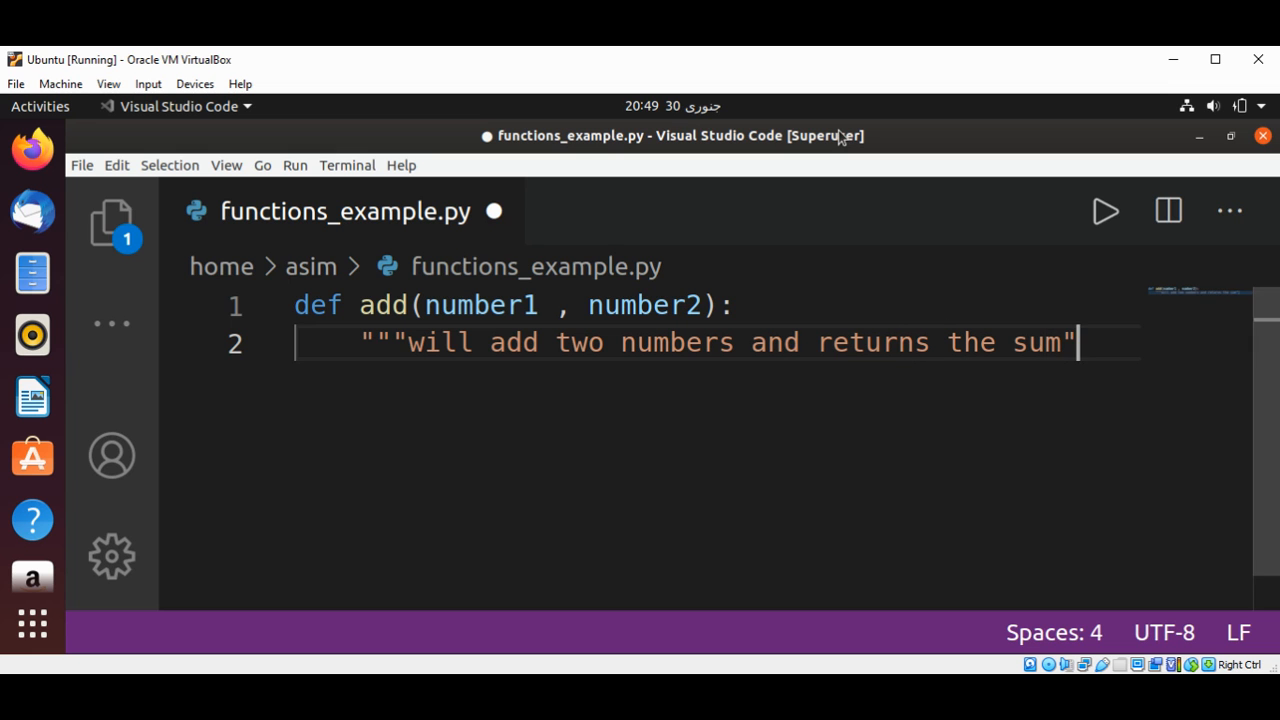
{"action": "type", "text": "\"\"\""}
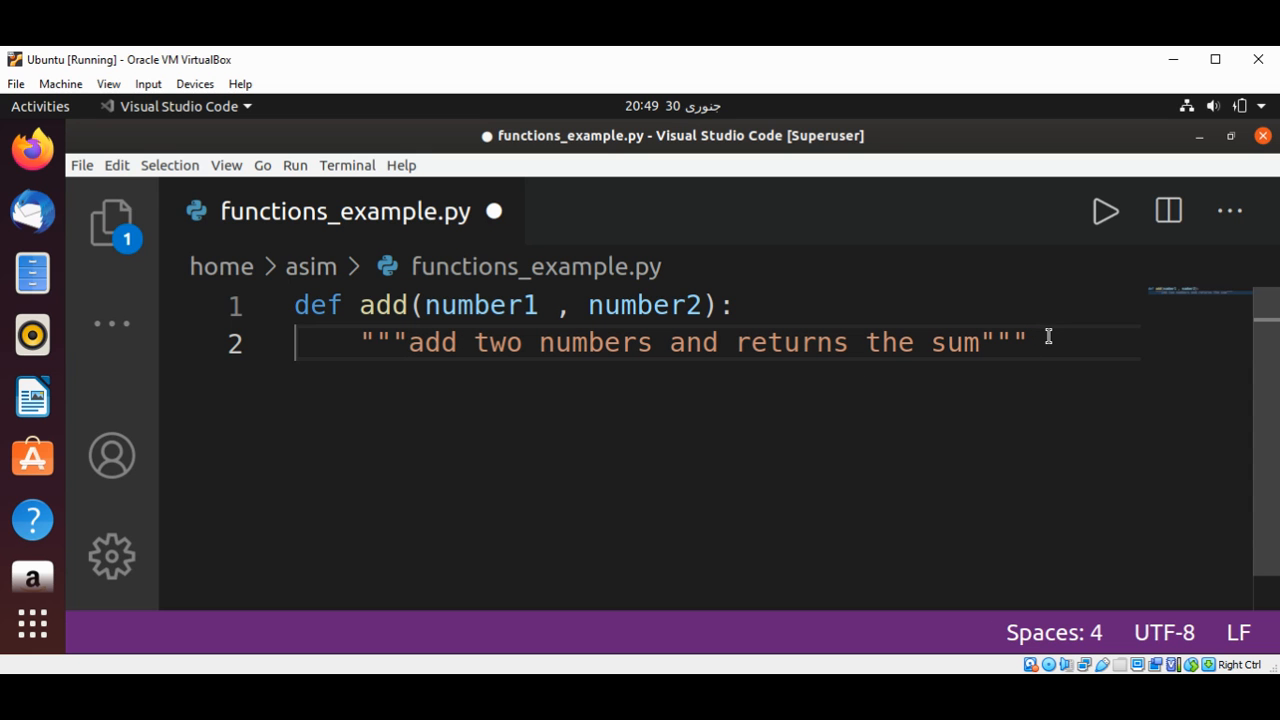
{"action": "key", "text": "Return"}
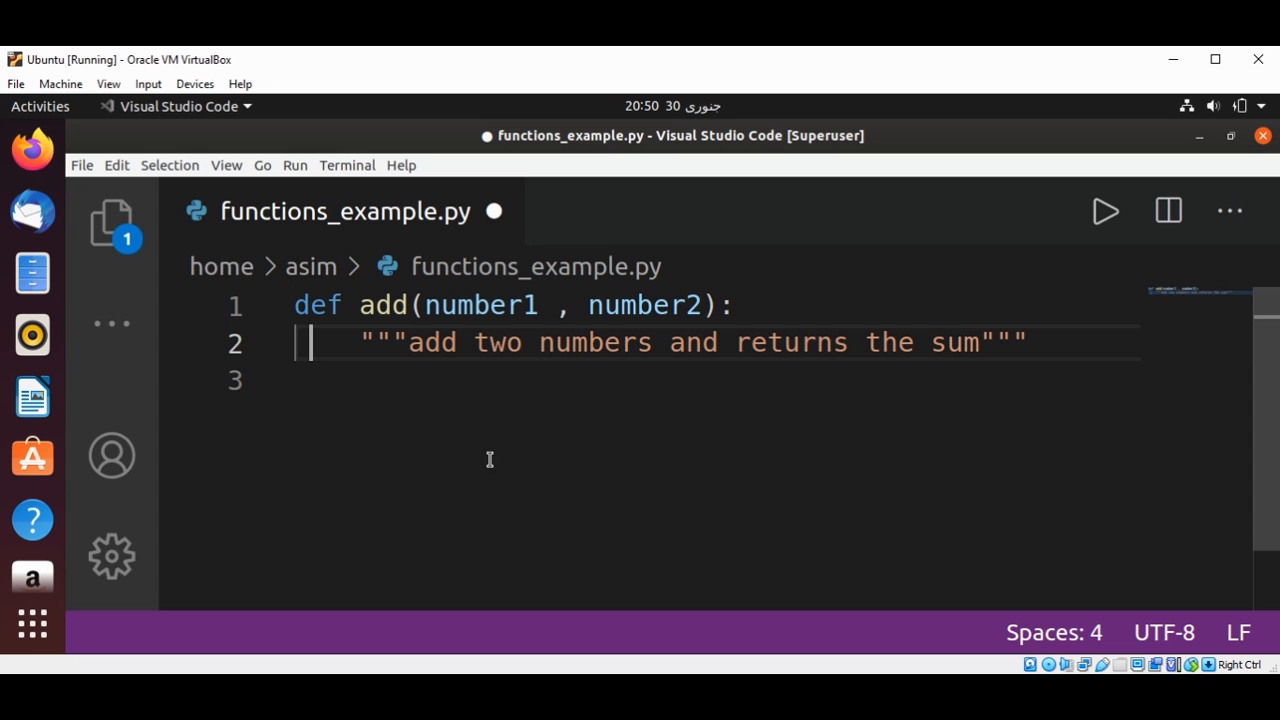
{"action": "mouse_move", "coordinate": [328, 344]}
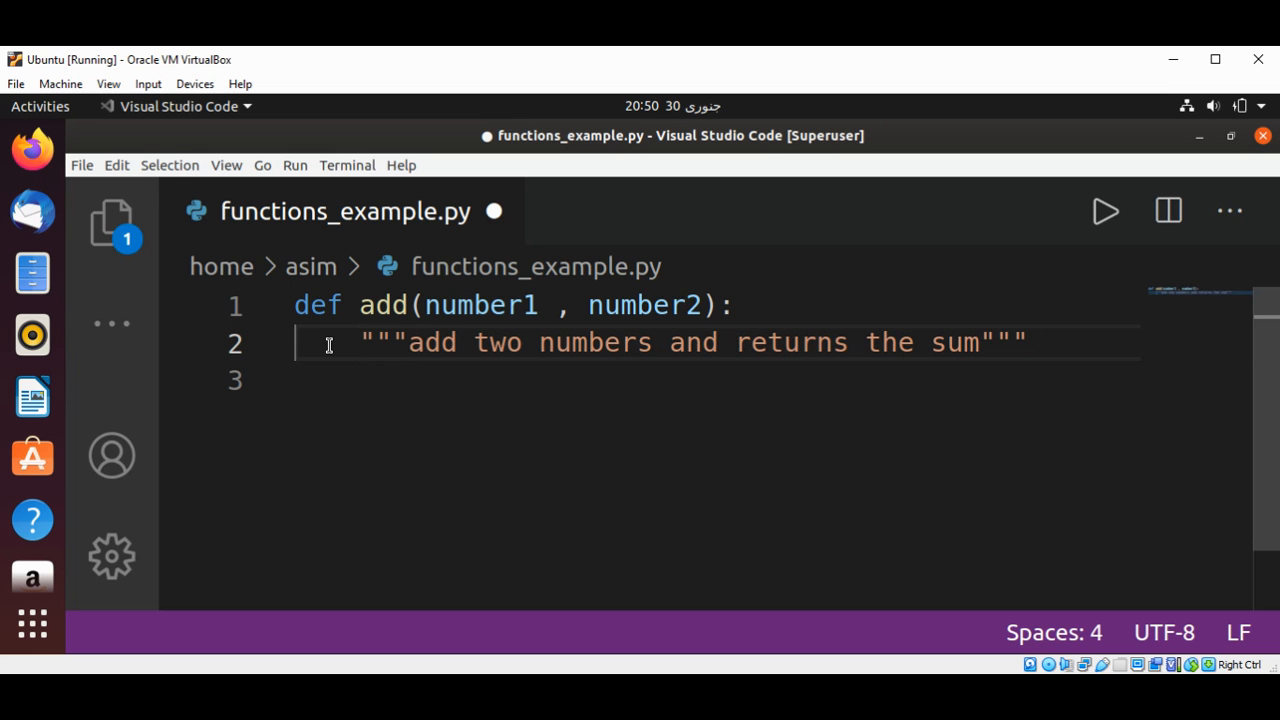
Add an indented blank line below the docstring for the function body
{"action": "left_click", "coordinate": [1030, 342]}
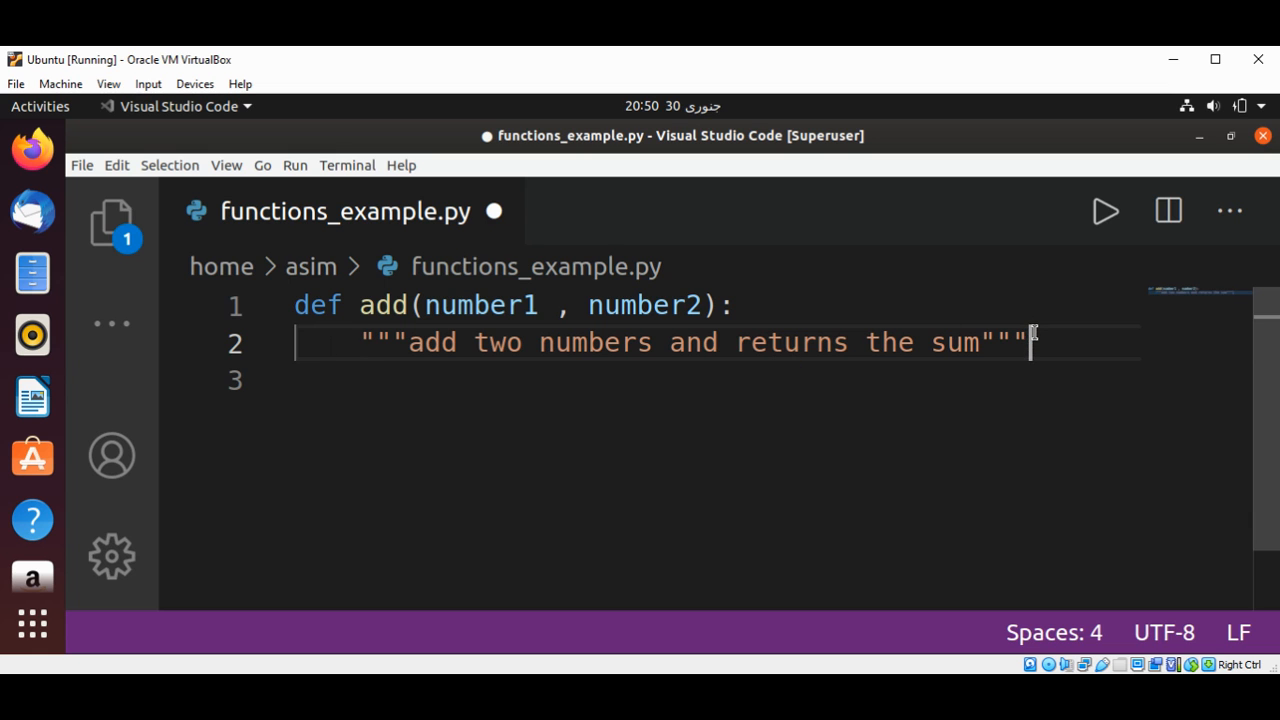
{"action": "key", "text": "Return"}
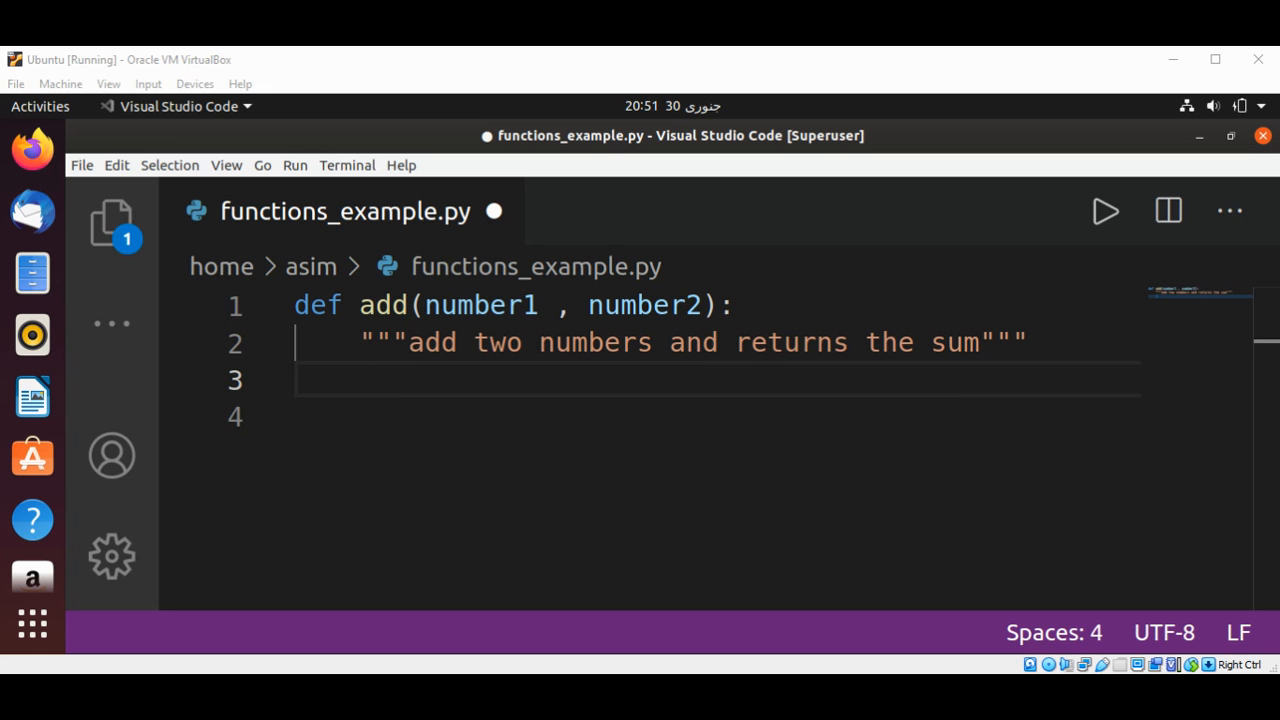
Make the body return number1 + number2 and save the file
{"action": "left_click", "coordinate": [524, 380]}
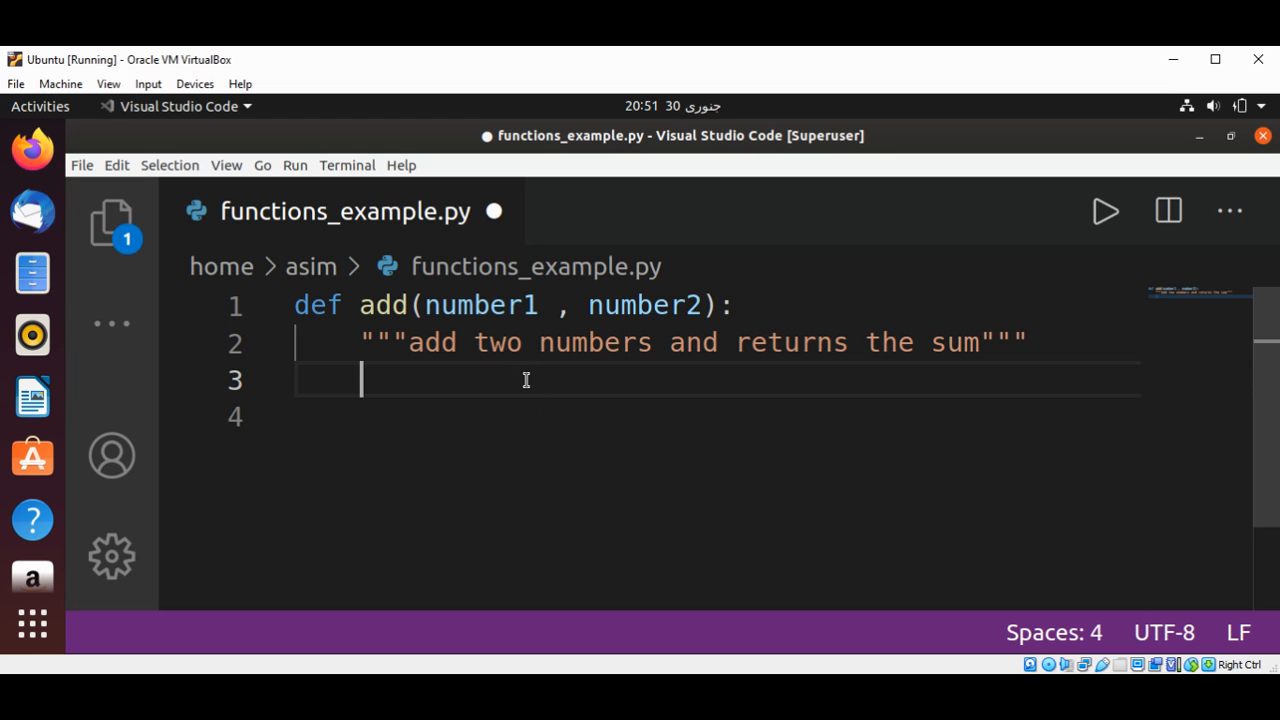
{"action": "type", "text": "retur"}
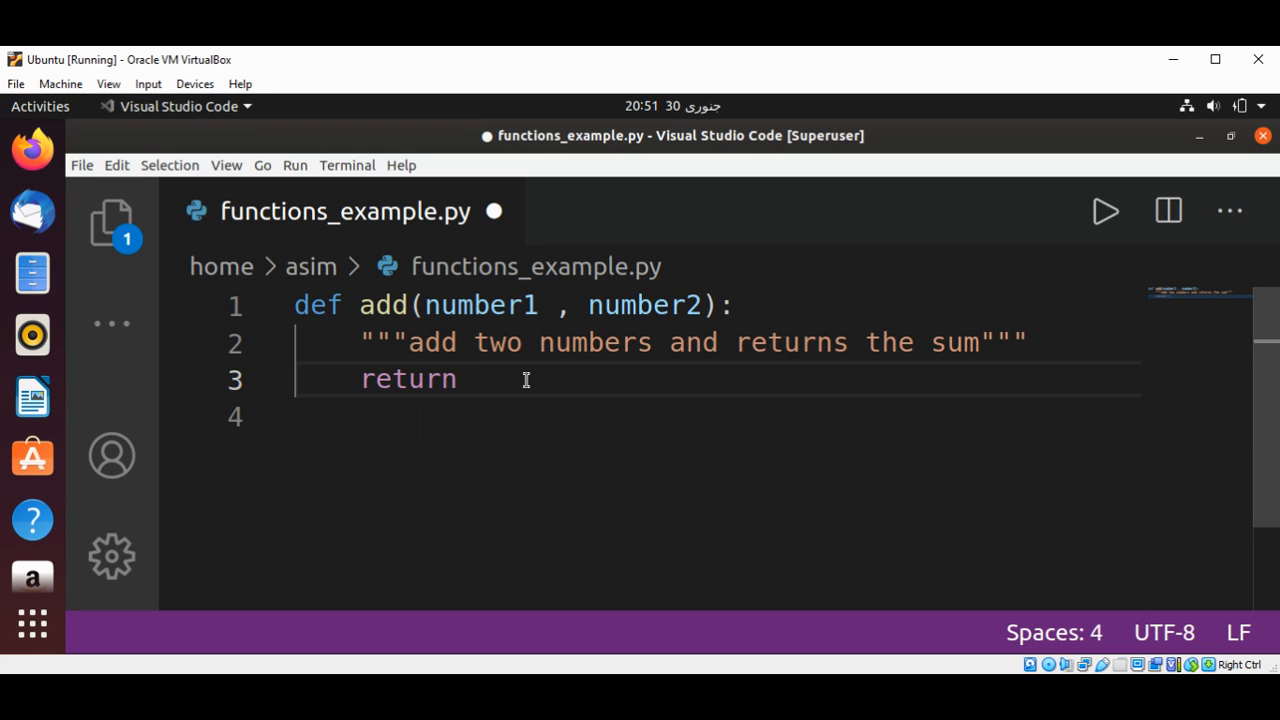
{"action": "type", "text": "n"}
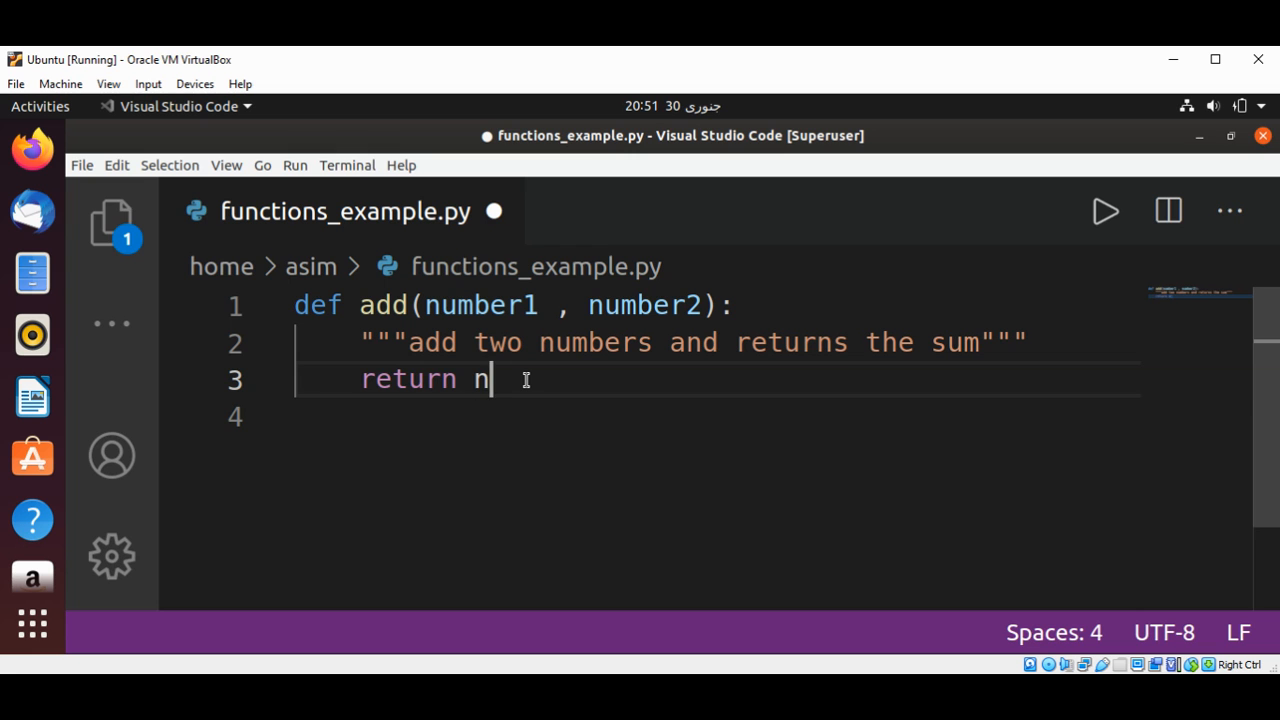
{"action": "type", "text": "umber1"}
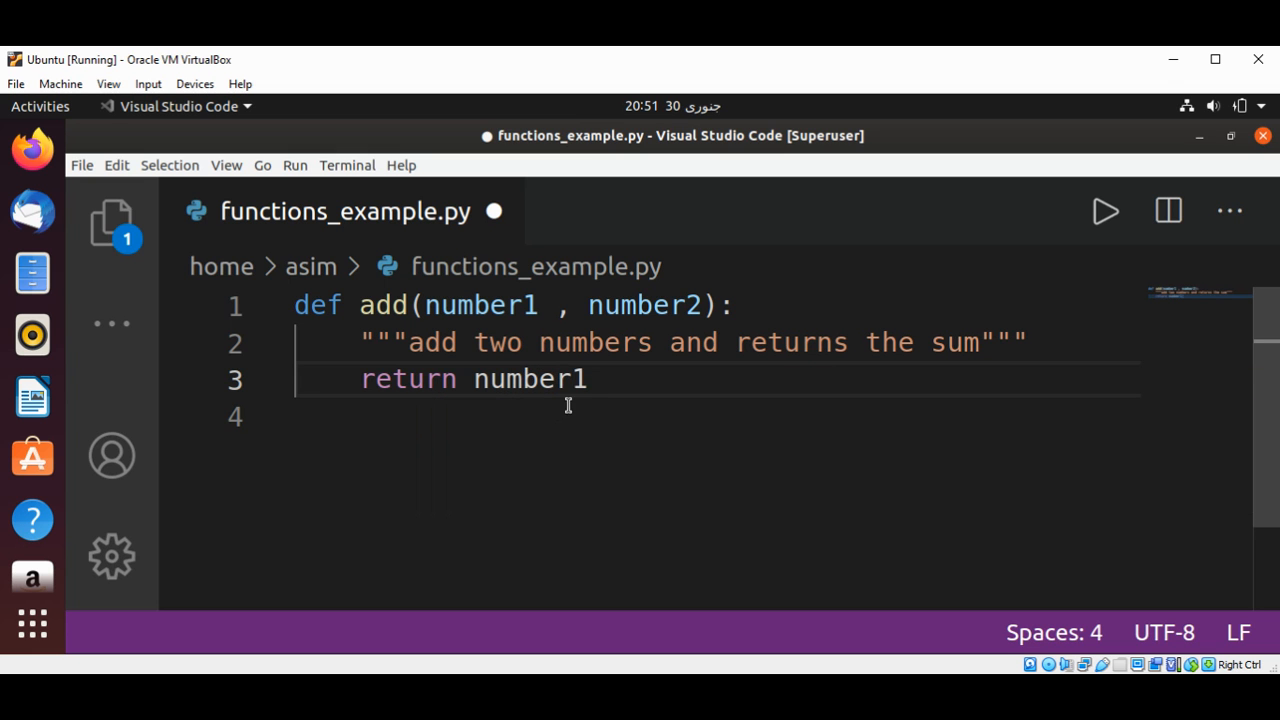
{"action": "type", "text": "+"}
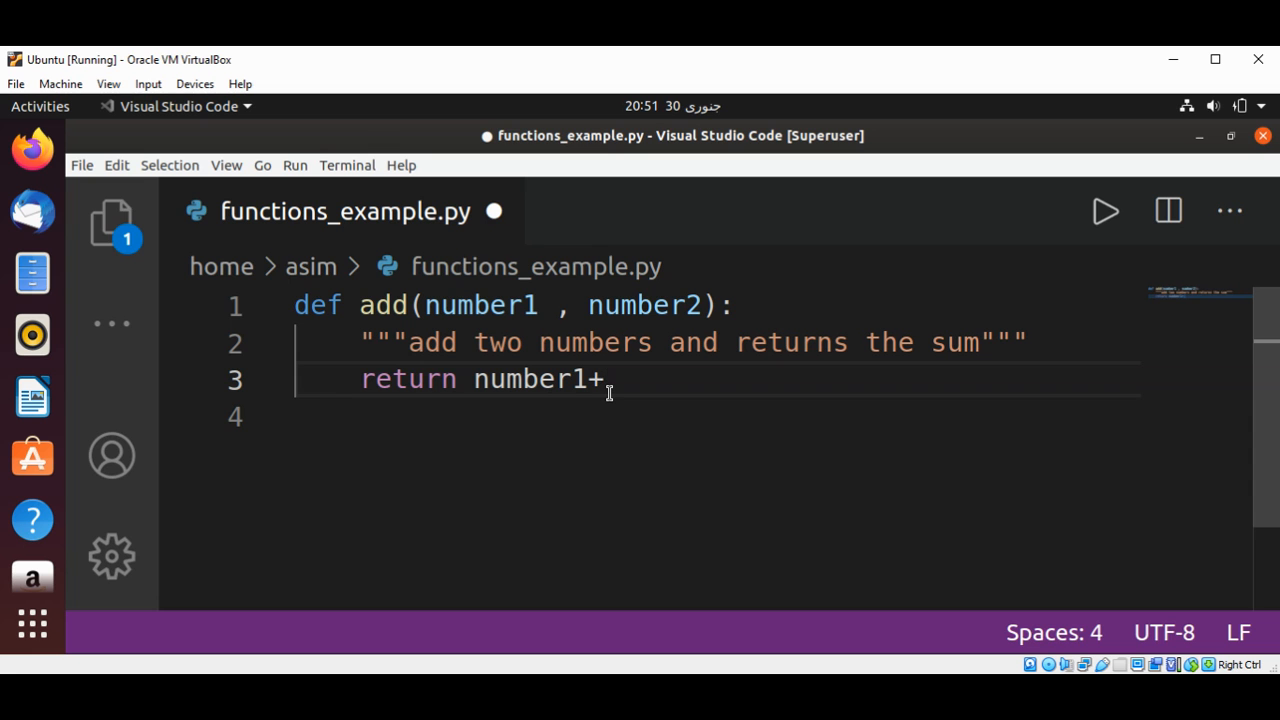
{"action": "type", "text": "number2"}
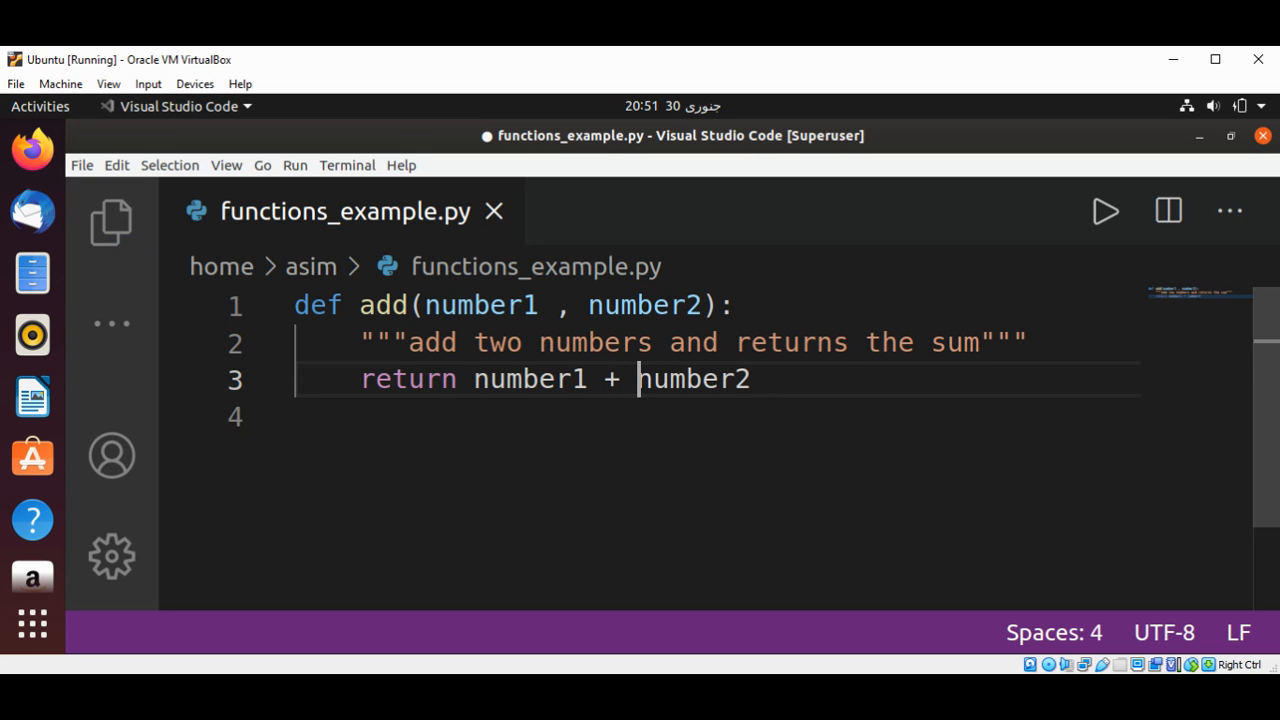
{"action": "key", "text": "ctrl+s"}
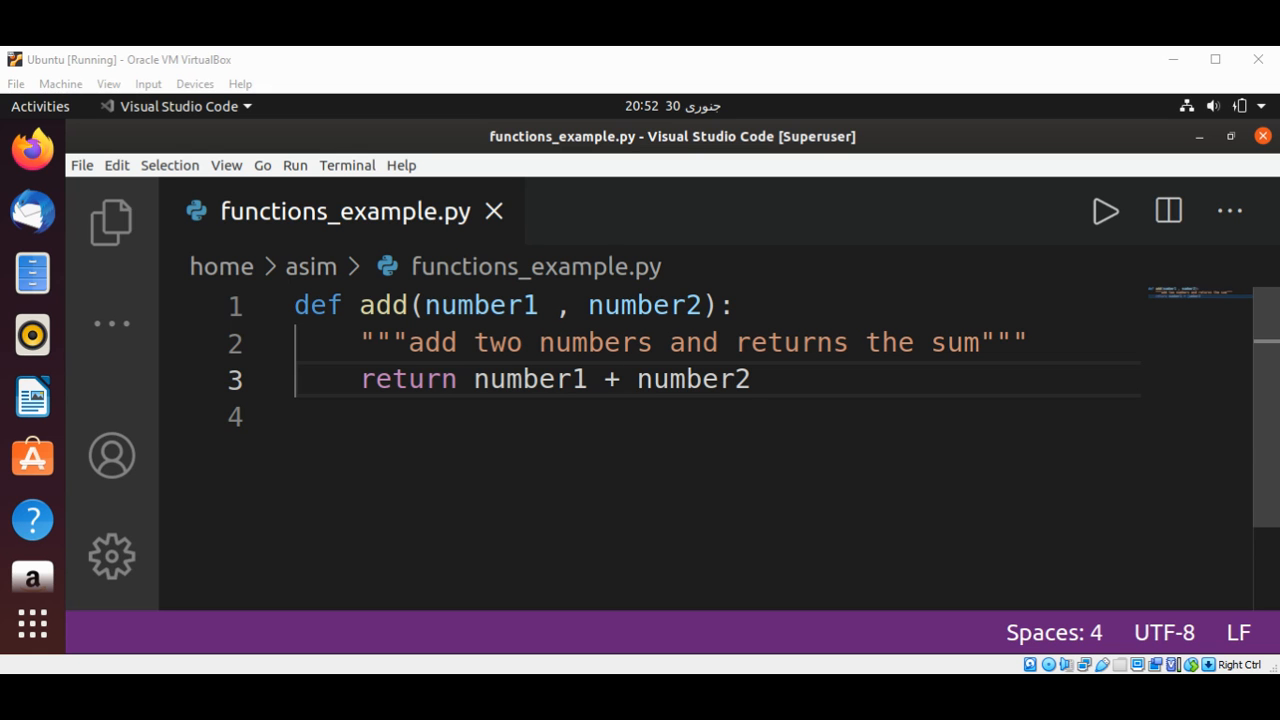
Add the call add(5,10) on a new line below the function with tidy argument spacing
{"action": "left_click", "coordinate": [638, 380]}
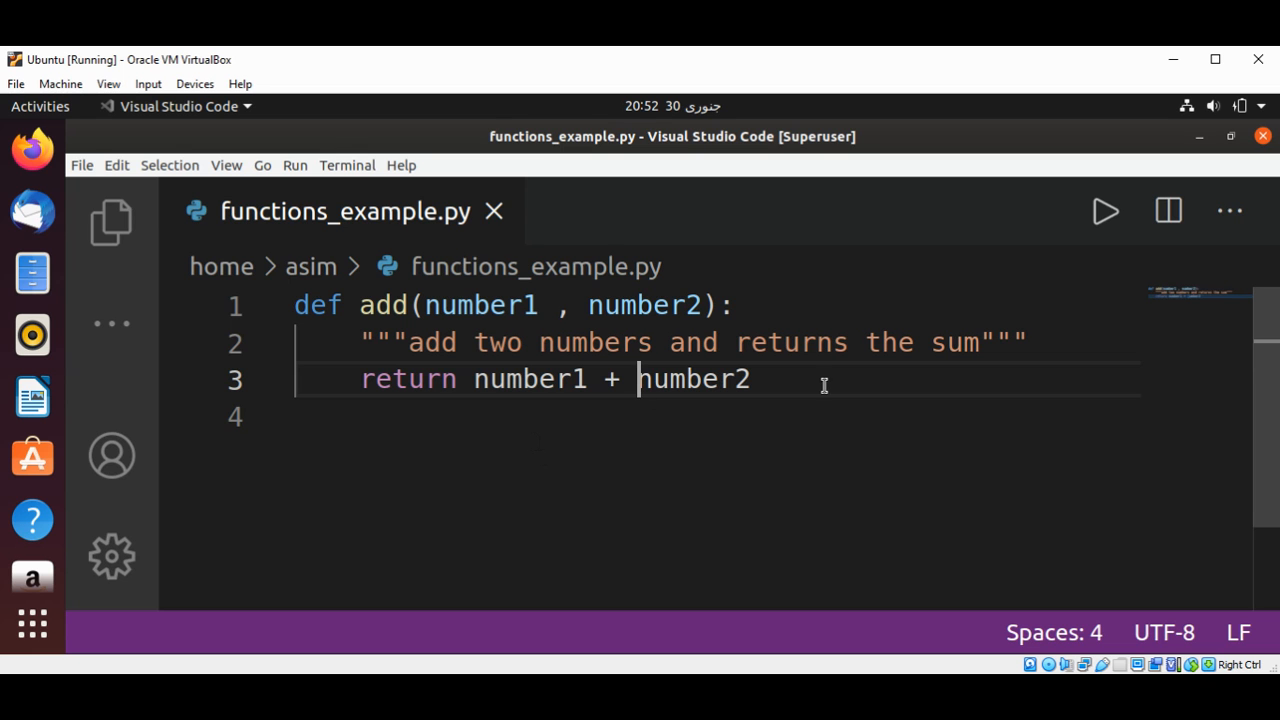
{"action": "double_click", "coordinate": [692, 380]}
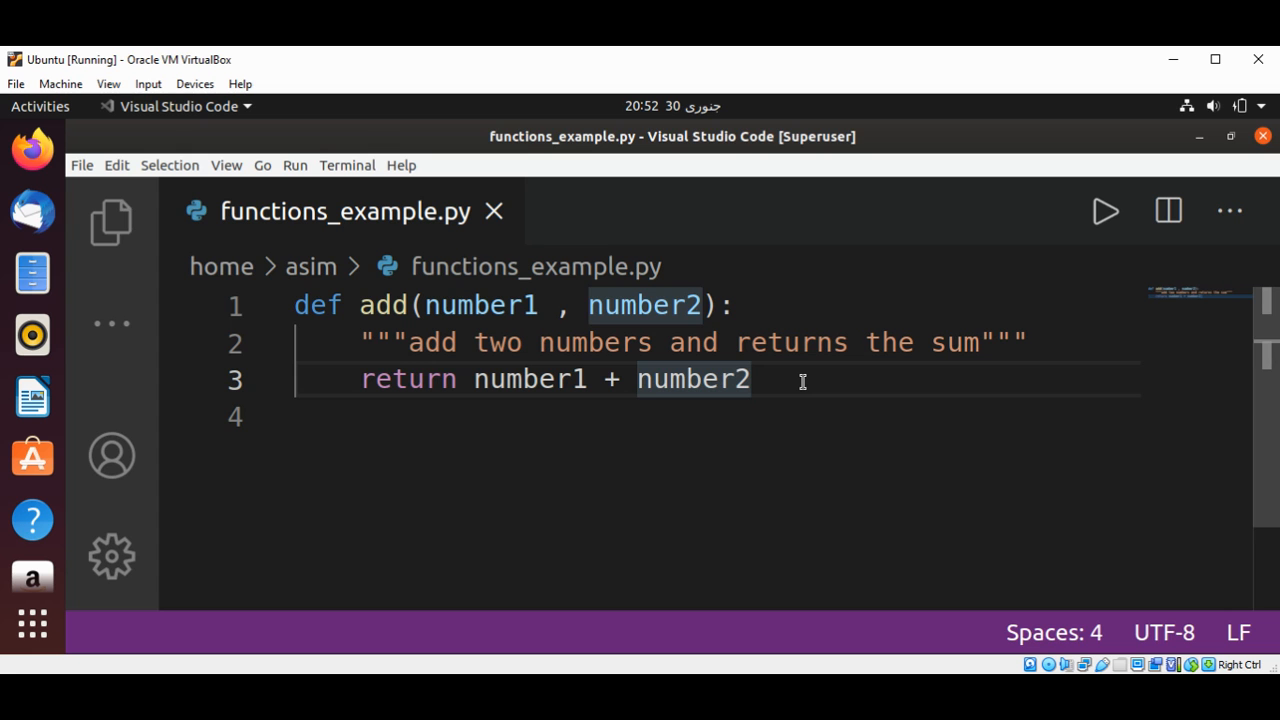
{"action": "key", "text": "Enter"}
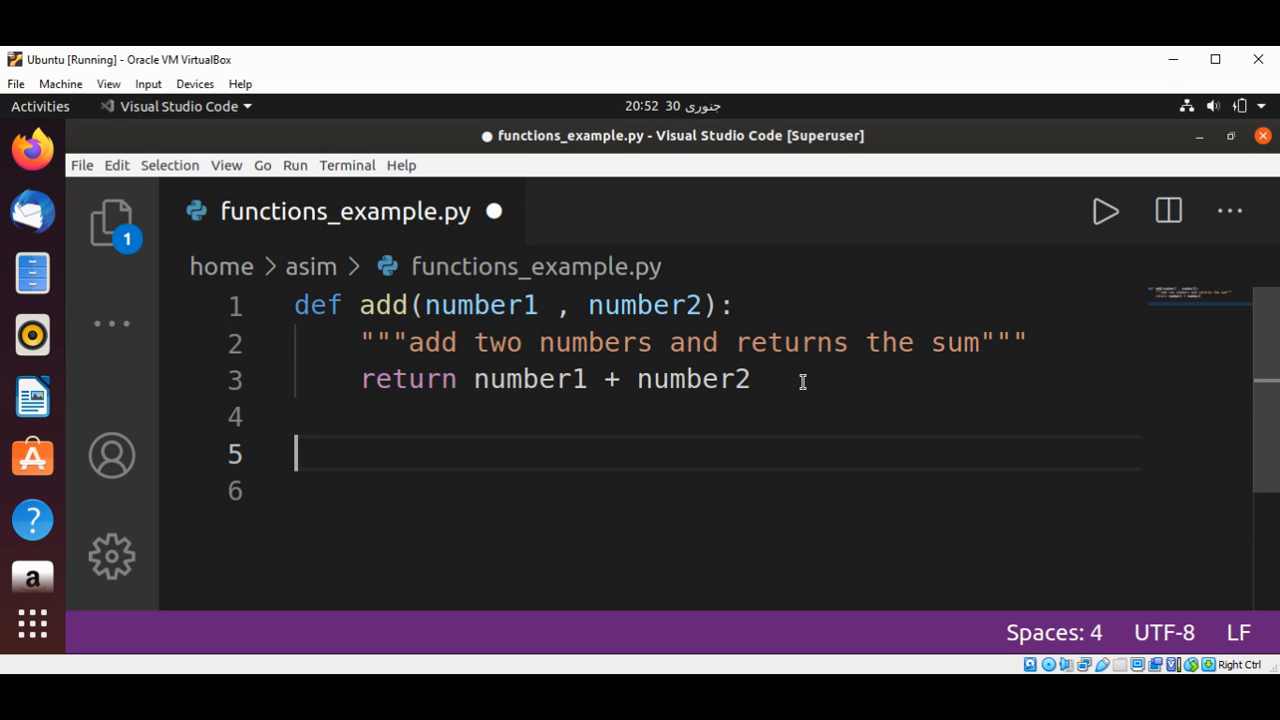
{"action": "type", "text": "add"}
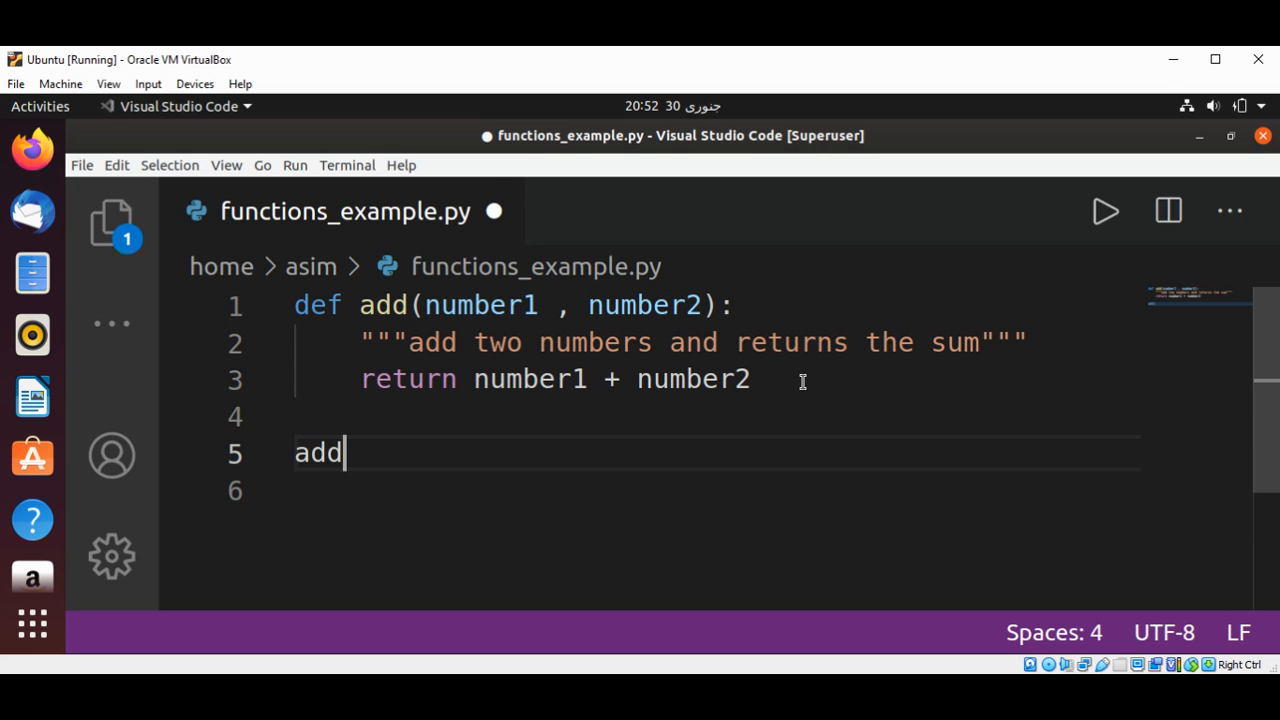
{"action": "type", "text": "()"}
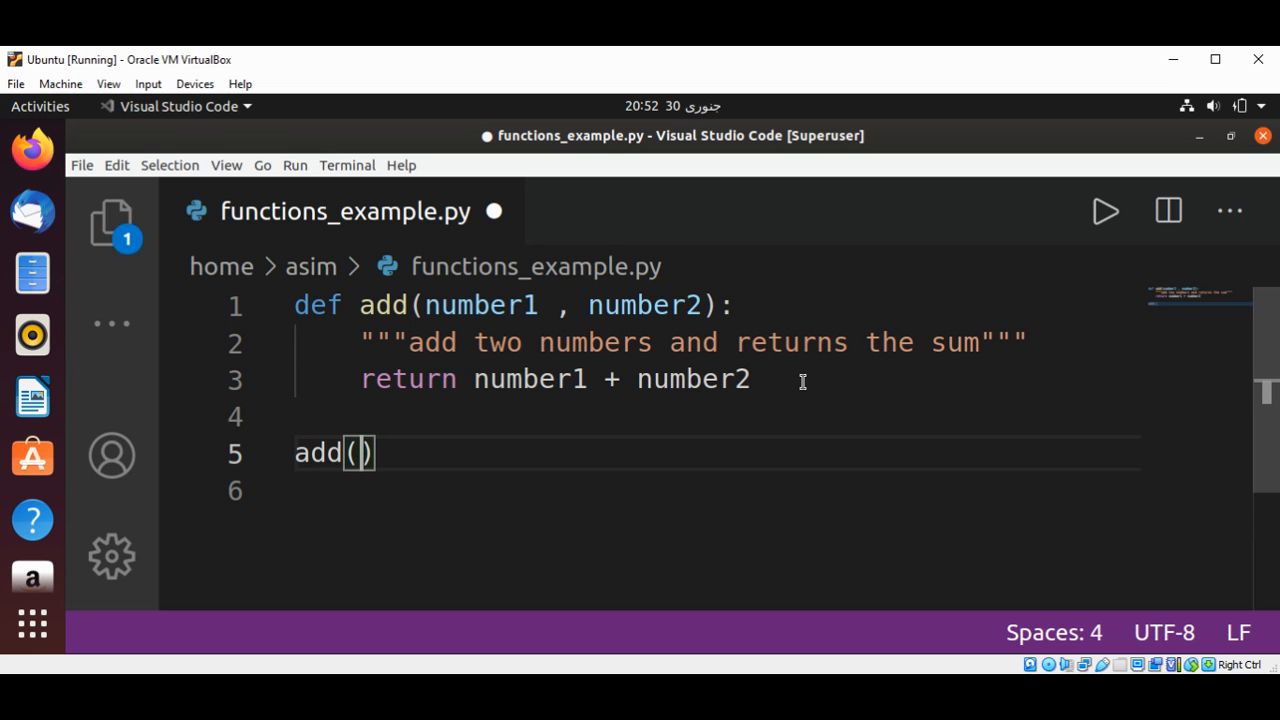
{"action": "type", "text": "5 ,"}
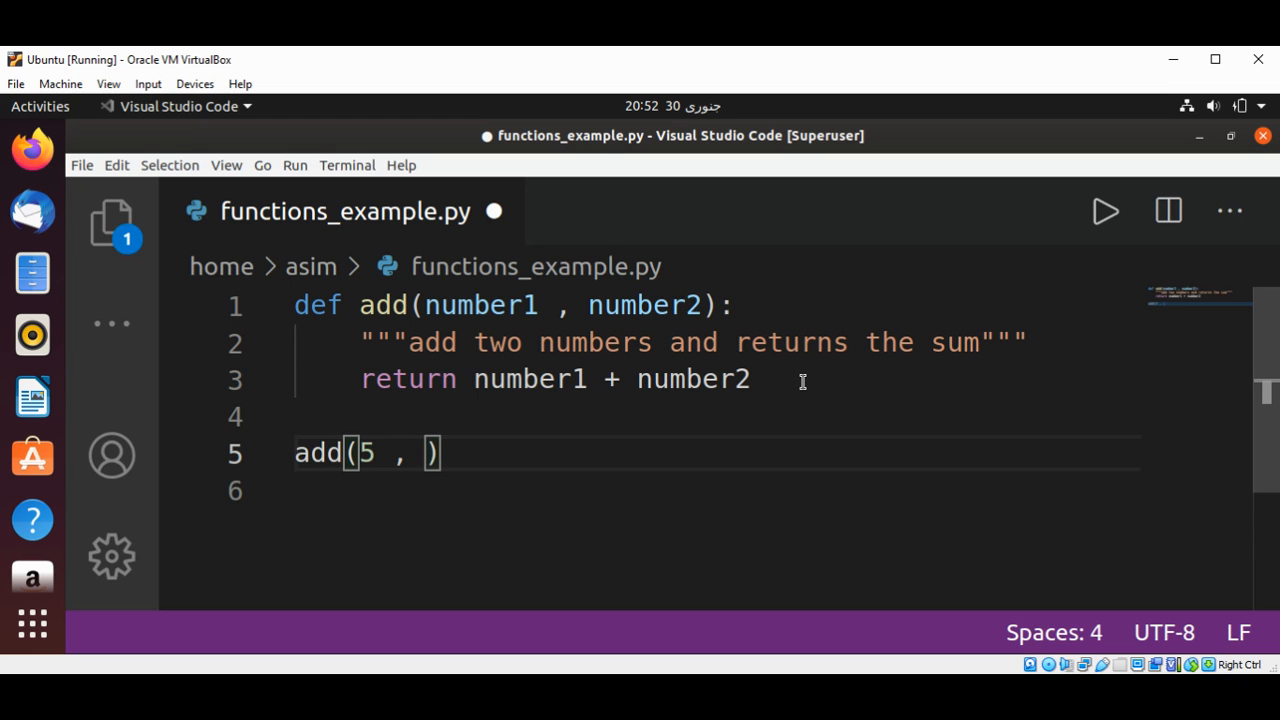
{"action": "type", "text": "10"}
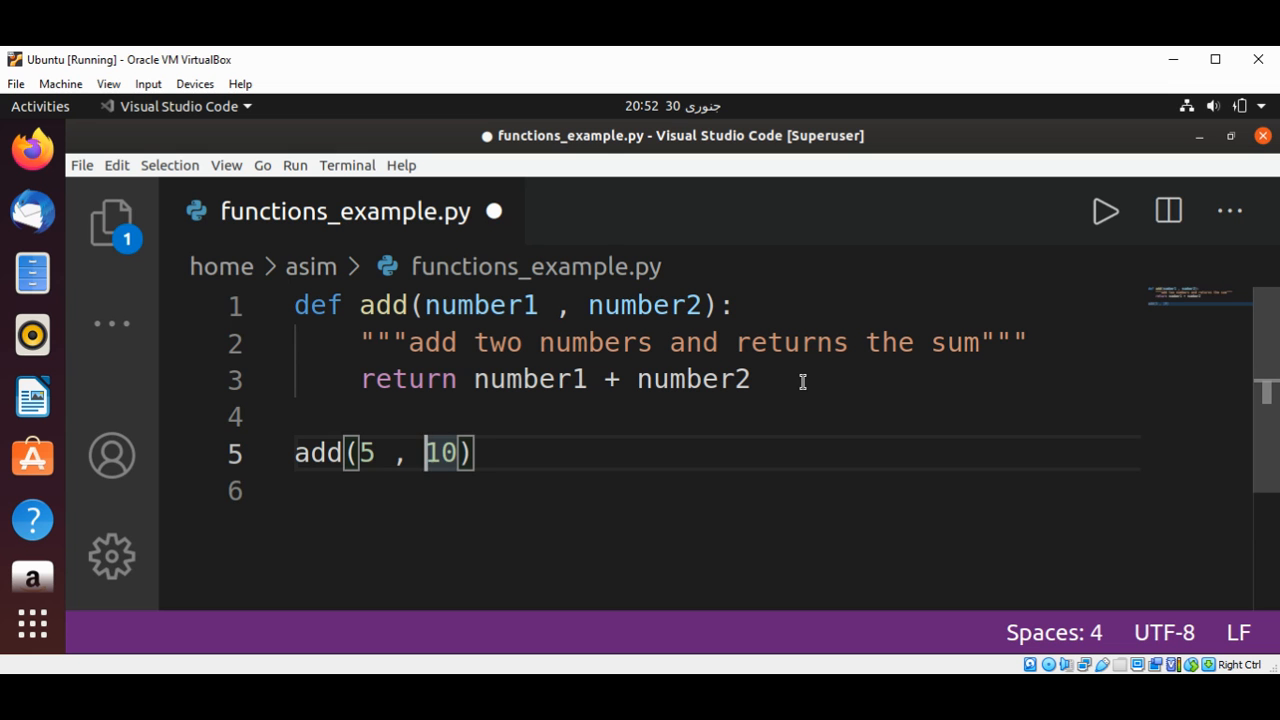
{"action": "key", "text": "BackSpace"}
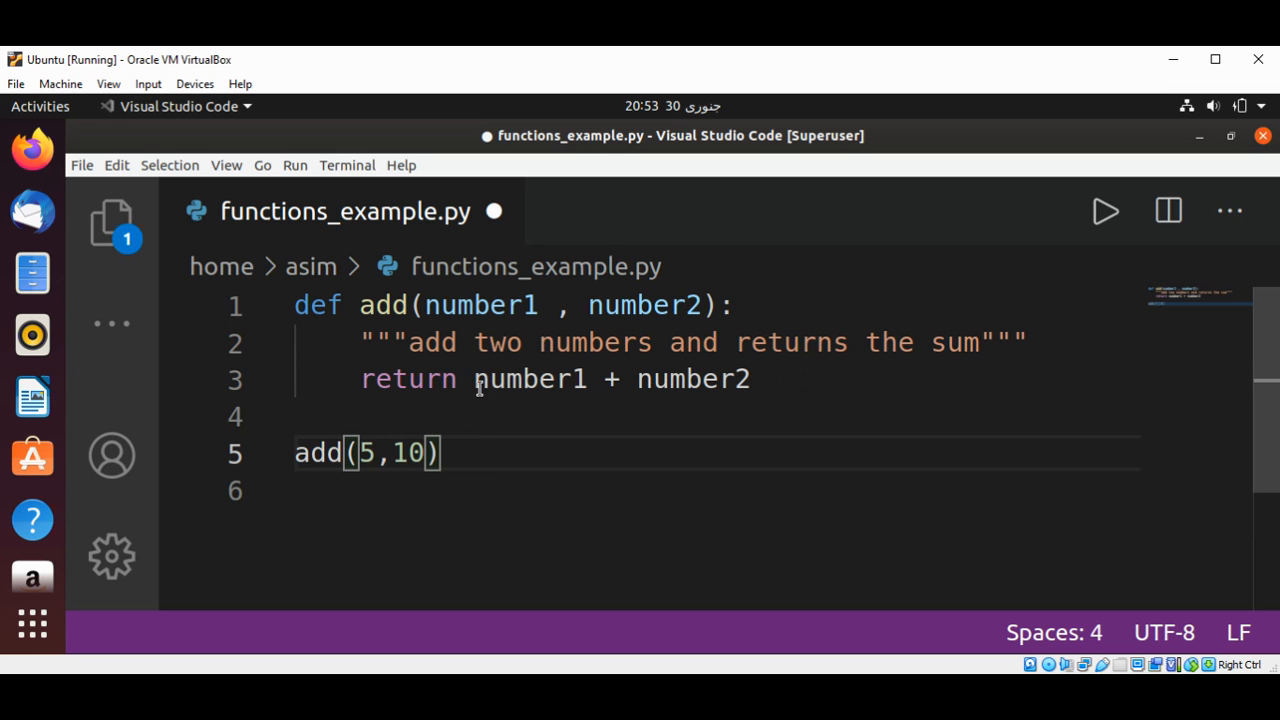
{"action": "mouse_move", "coordinate": [450, 388]}
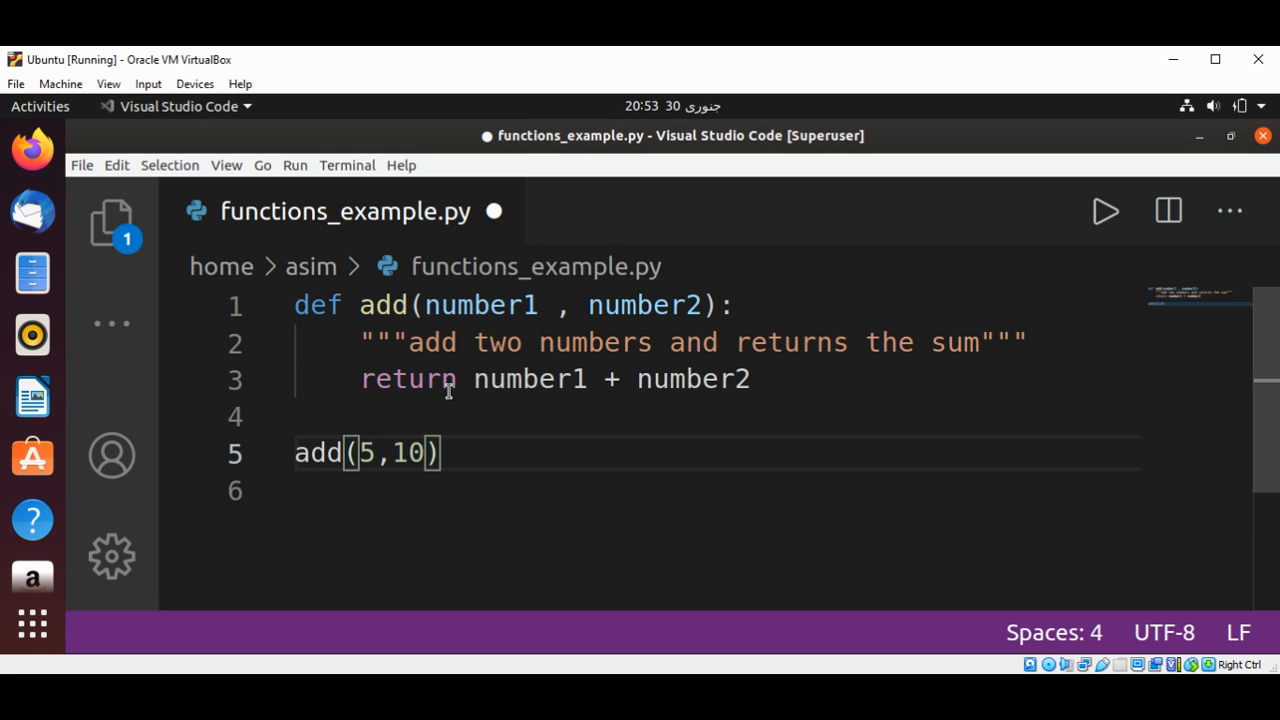
{"action": "mouse_move", "coordinate": [324, 452]}
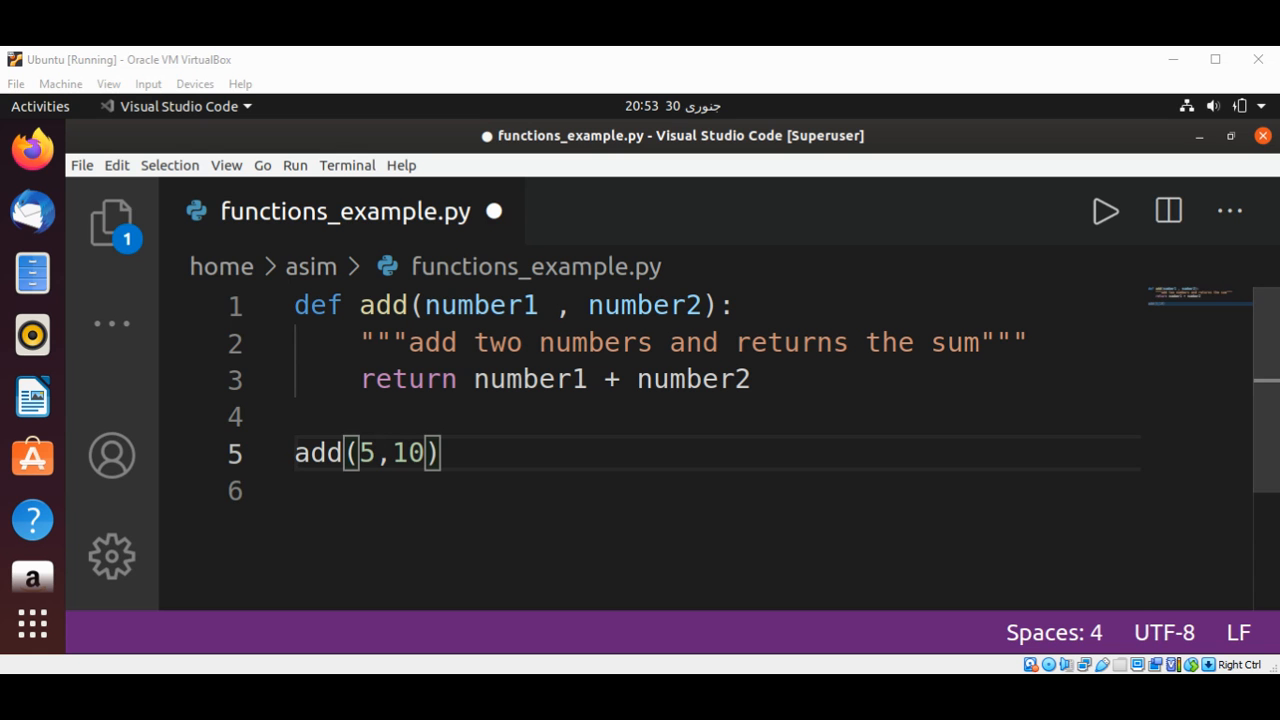
Assign the call to a variable, giving result = add(5,10), then select the assignment part
{"action": "left_click", "coordinate": [376, 452]}
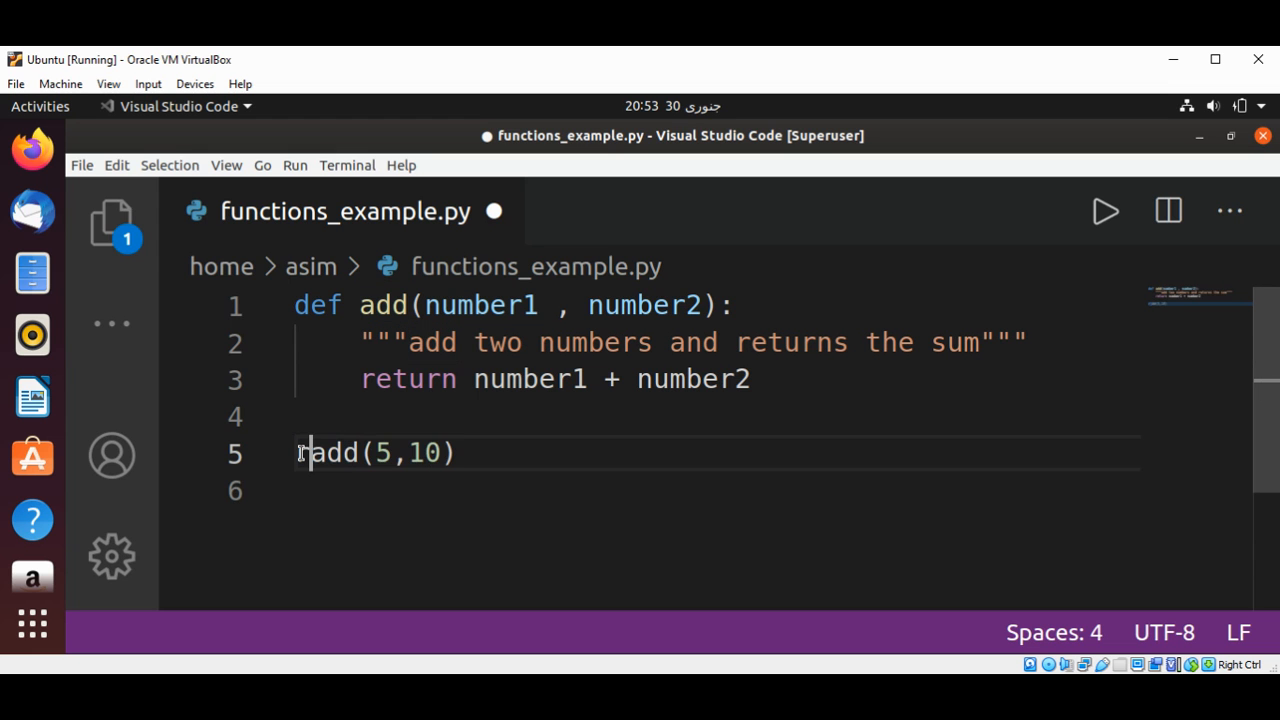
{"action": "type", "text": "result  ="}
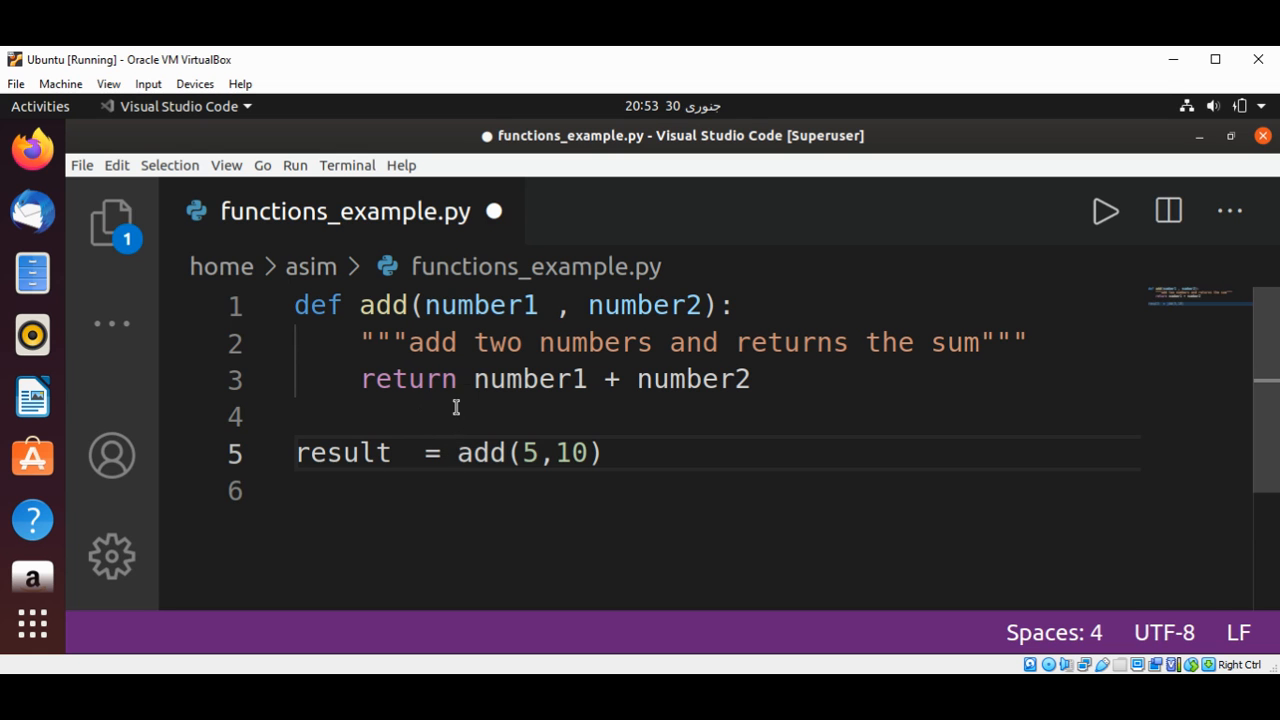
{"action": "mouse_move", "coordinate": [312, 458]}
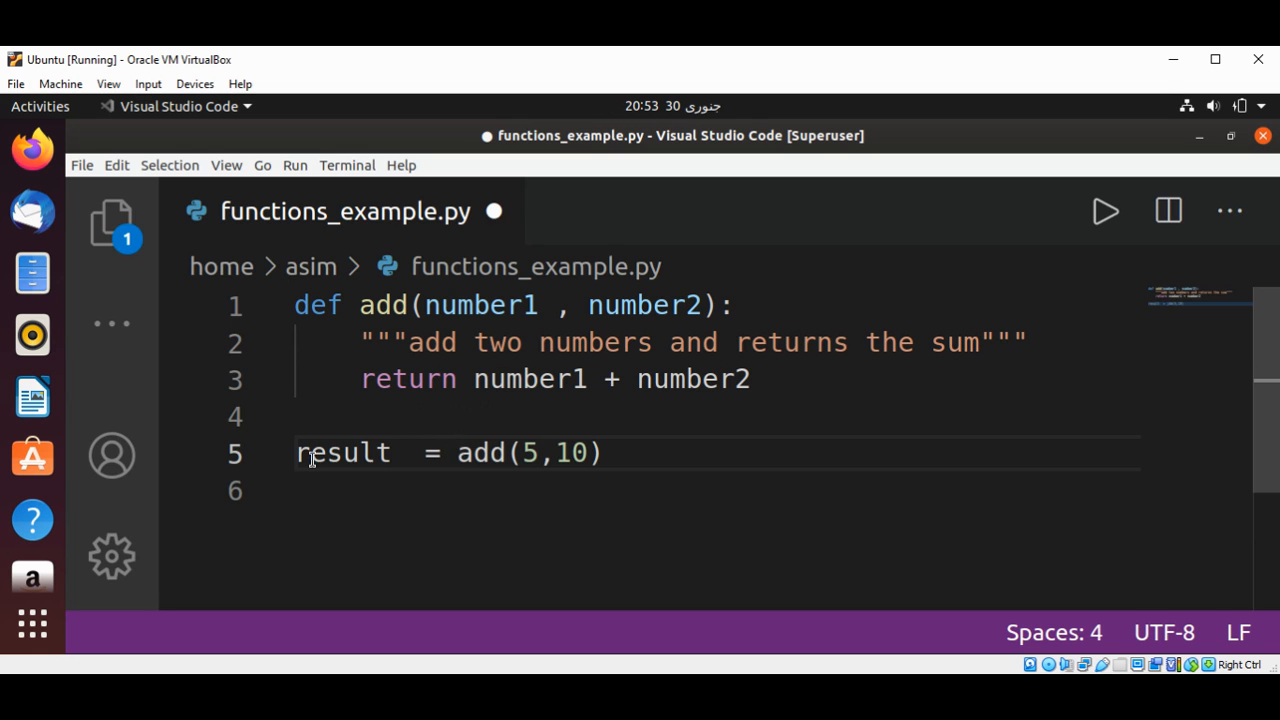
{"action": "left_click", "coordinate": [610, 452]}
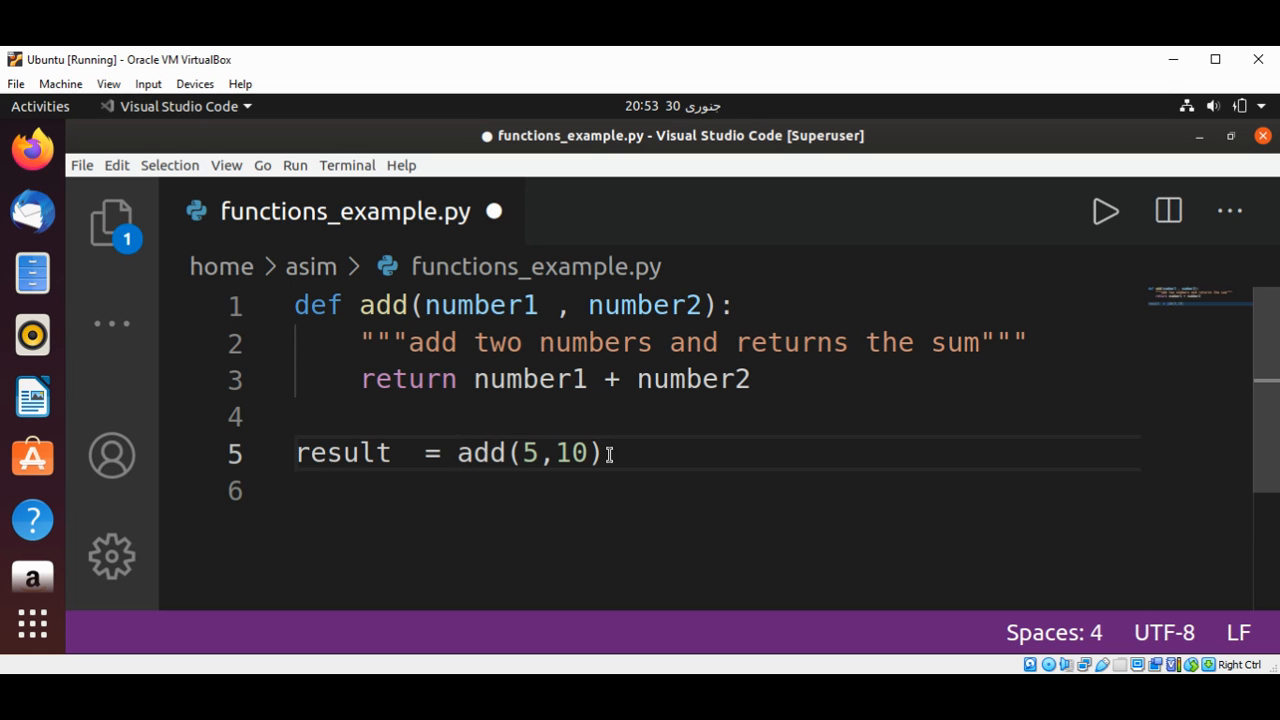
{"action": "left_click", "coordinate": [458, 452]}
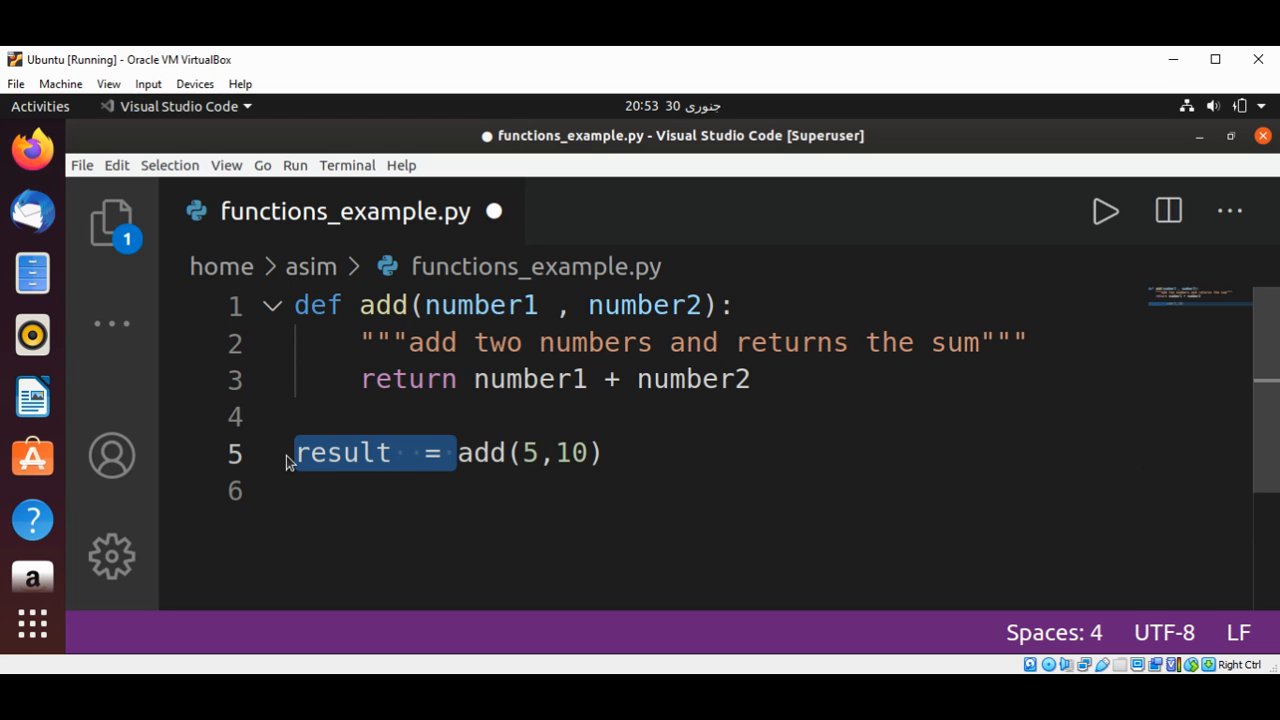
Replace the result assignment with print, giving print(add(5,10))
{"action": "type", "text": "print("}
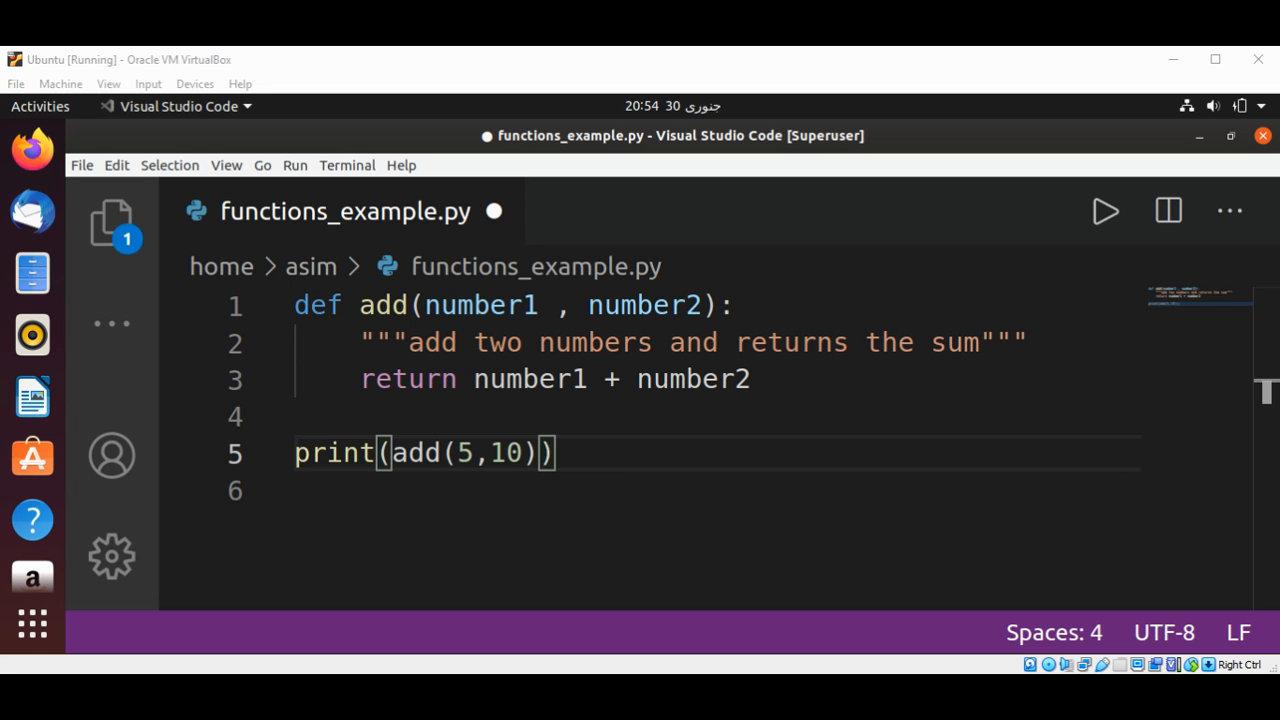
{"action": "mouse_move", "coordinate": [632, 456]}
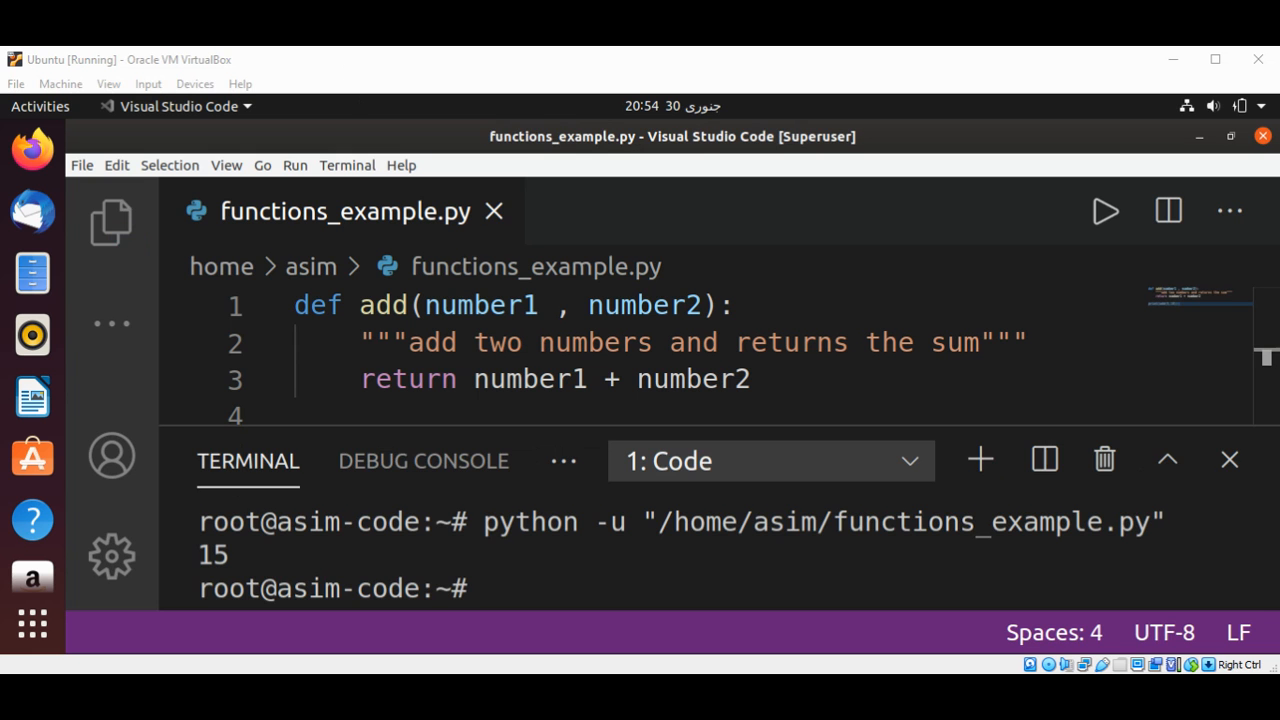
{"action": "mouse_move", "coordinate": [374, 540]}
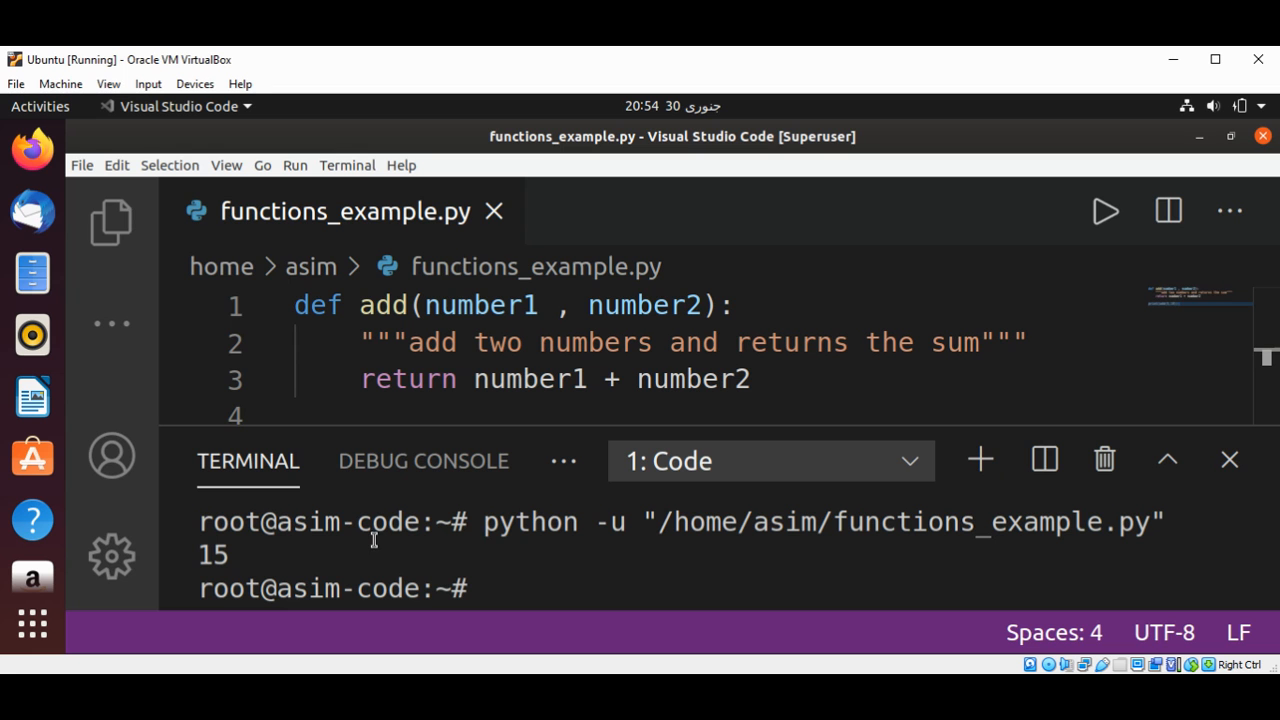
{"action": "mouse_move", "coordinate": [238, 562]}
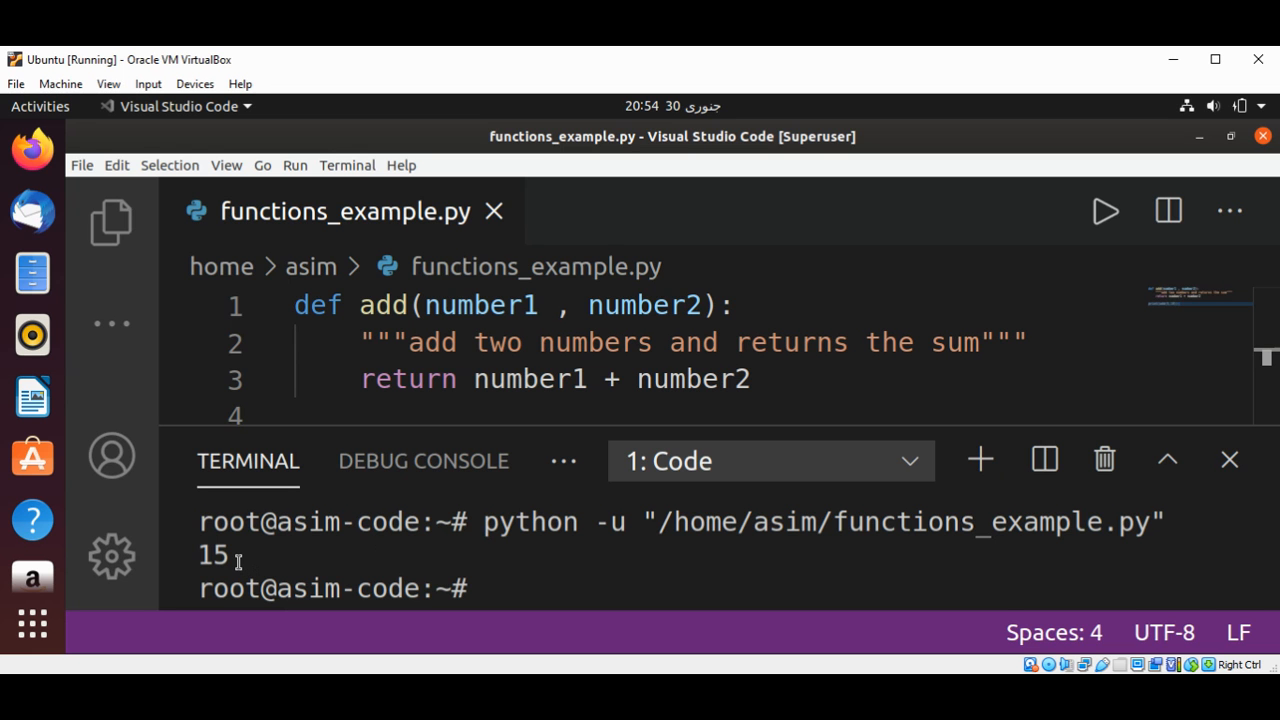
{"action": "mouse_move", "coordinate": [866, 500]}
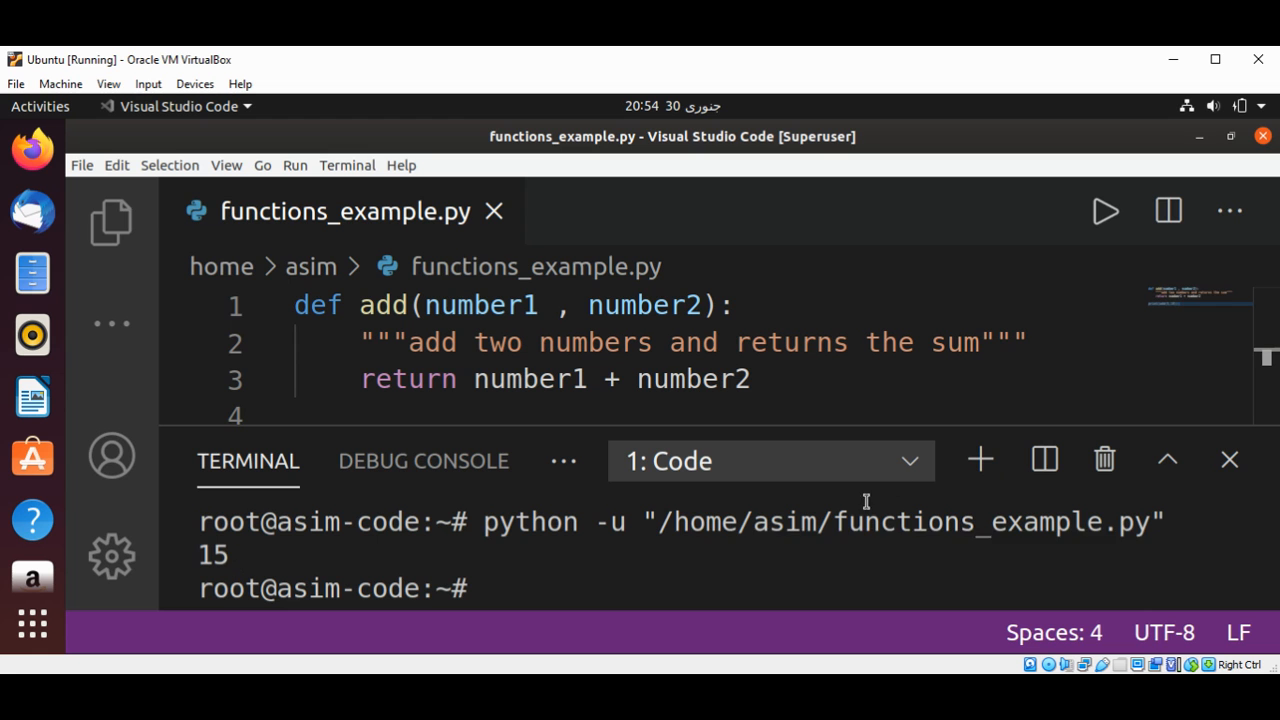
{"action": "mouse_move", "coordinate": [1228, 460]}
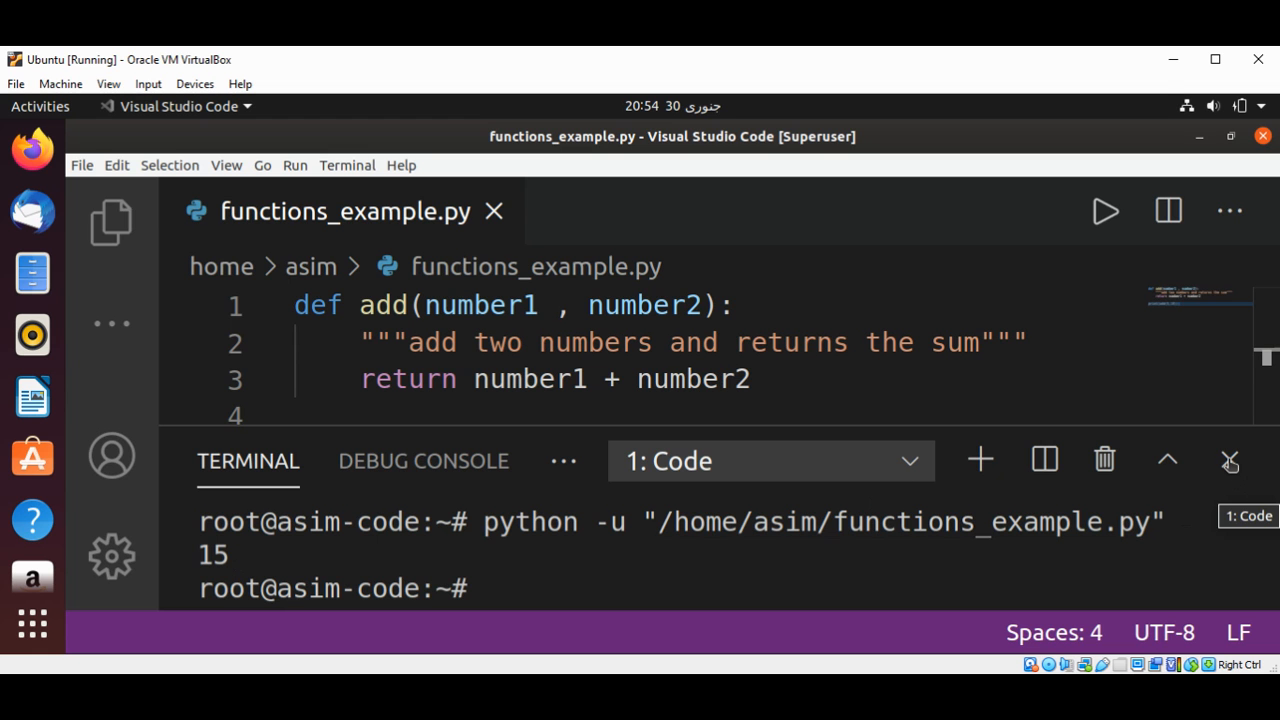
Close the terminal after the run printed 15
{"action": "left_click", "coordinate": [1228, 460]}
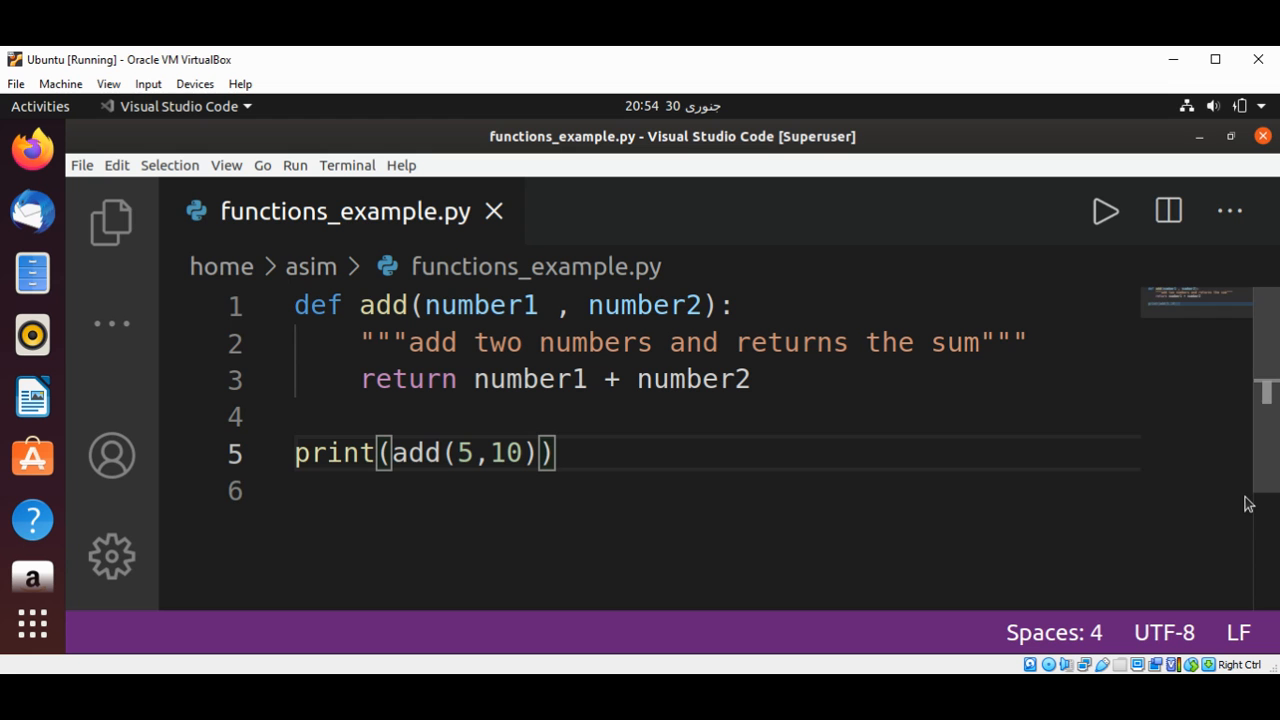
{"action": "mouse_move", "coordinate": [646, 436]}
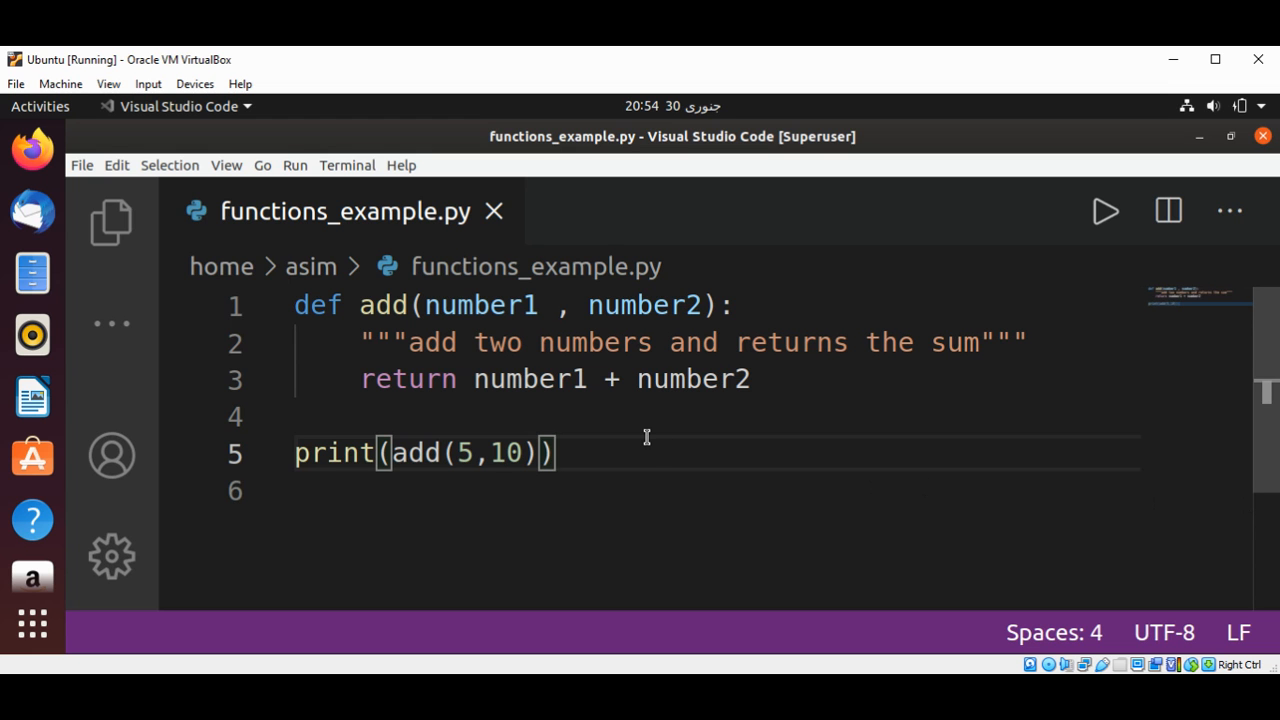